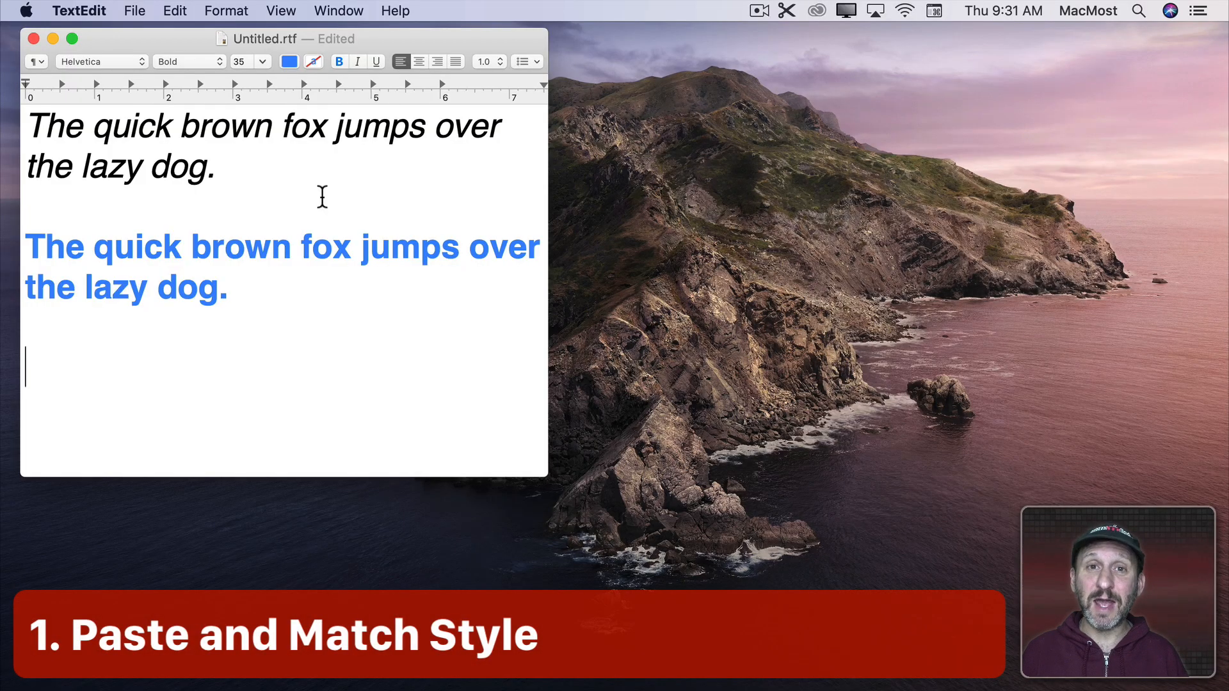
pyautogui.moveTo(145, 317)
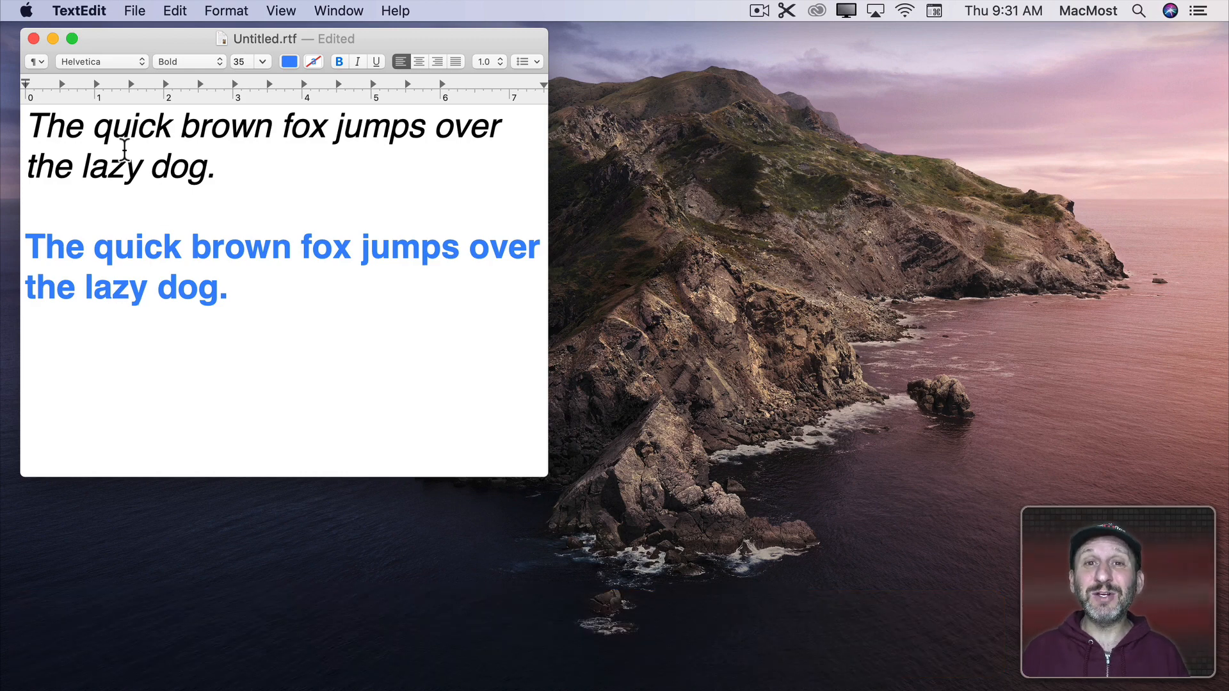
# - Copy the black italic sentence and paste it after the blue sentence using Paste and Match Style
pyautogui.click(28, 369)
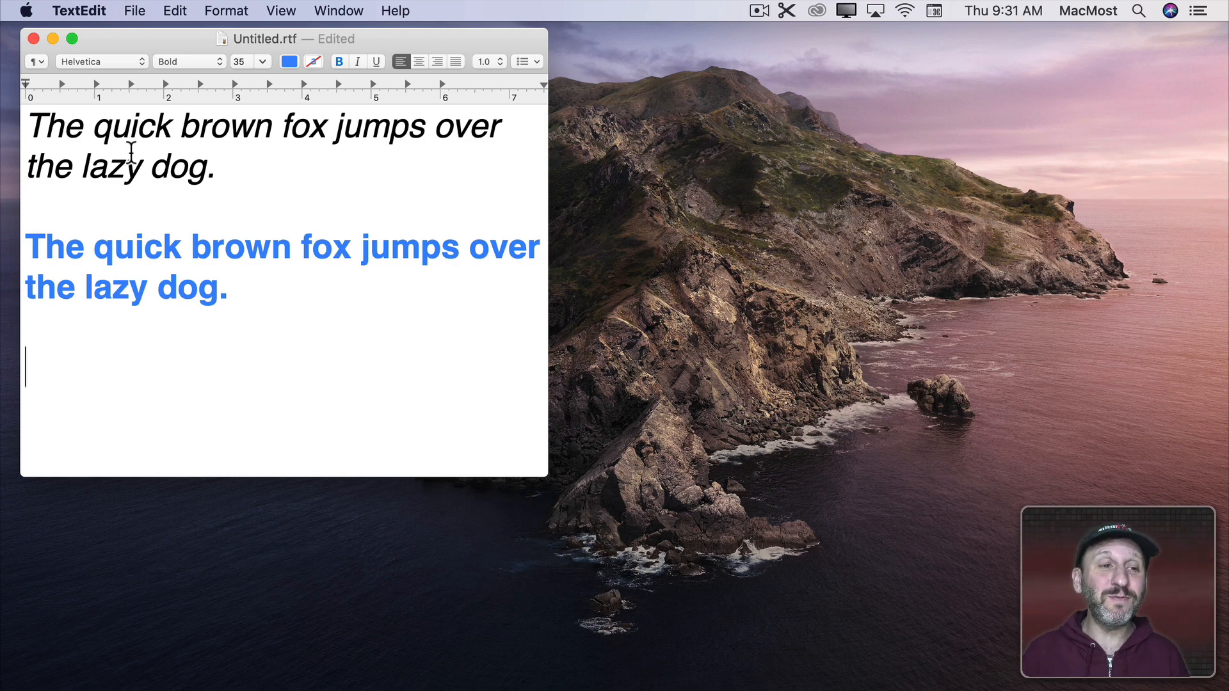
pyautogui.moveTo(39, 126); pyautogui.dragTo(228, 165)
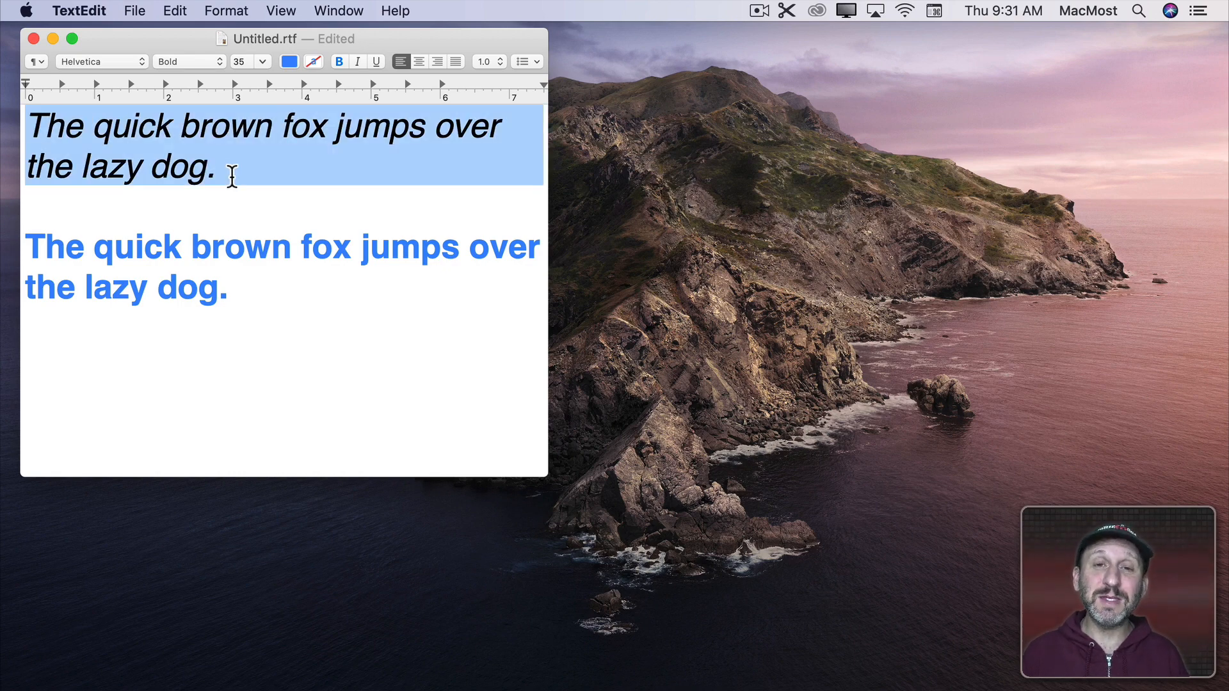
pyautogui.press('cmd+c')
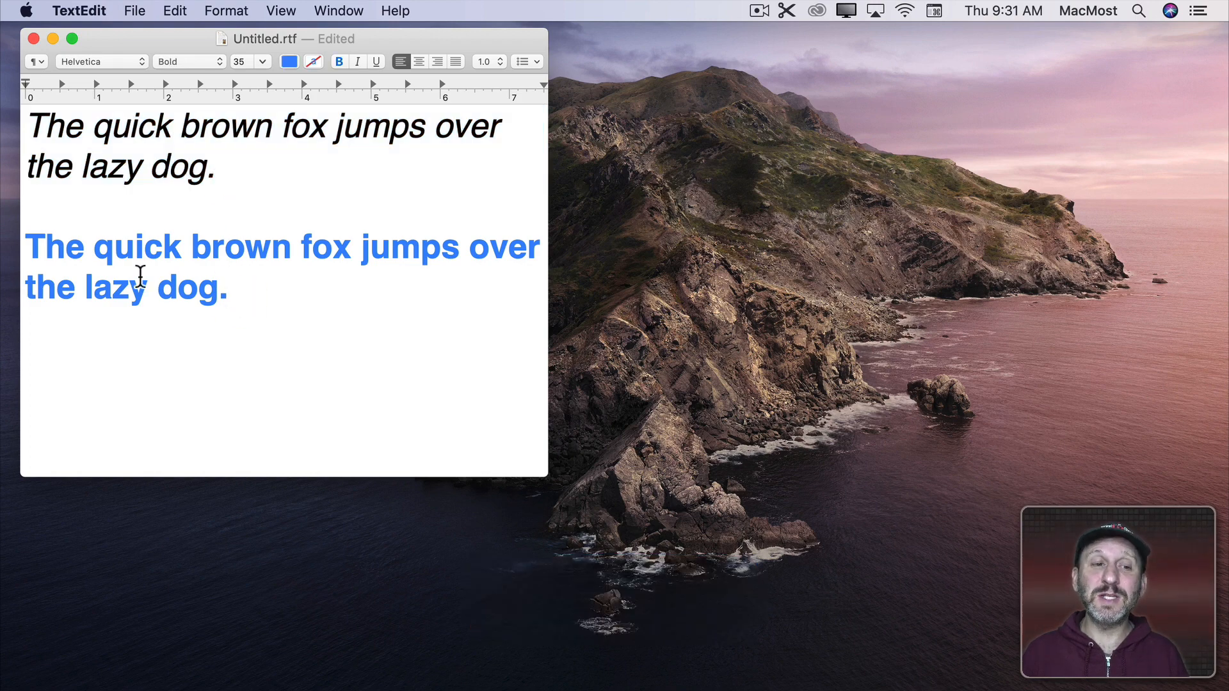
pyautogui.press('cmd+v')
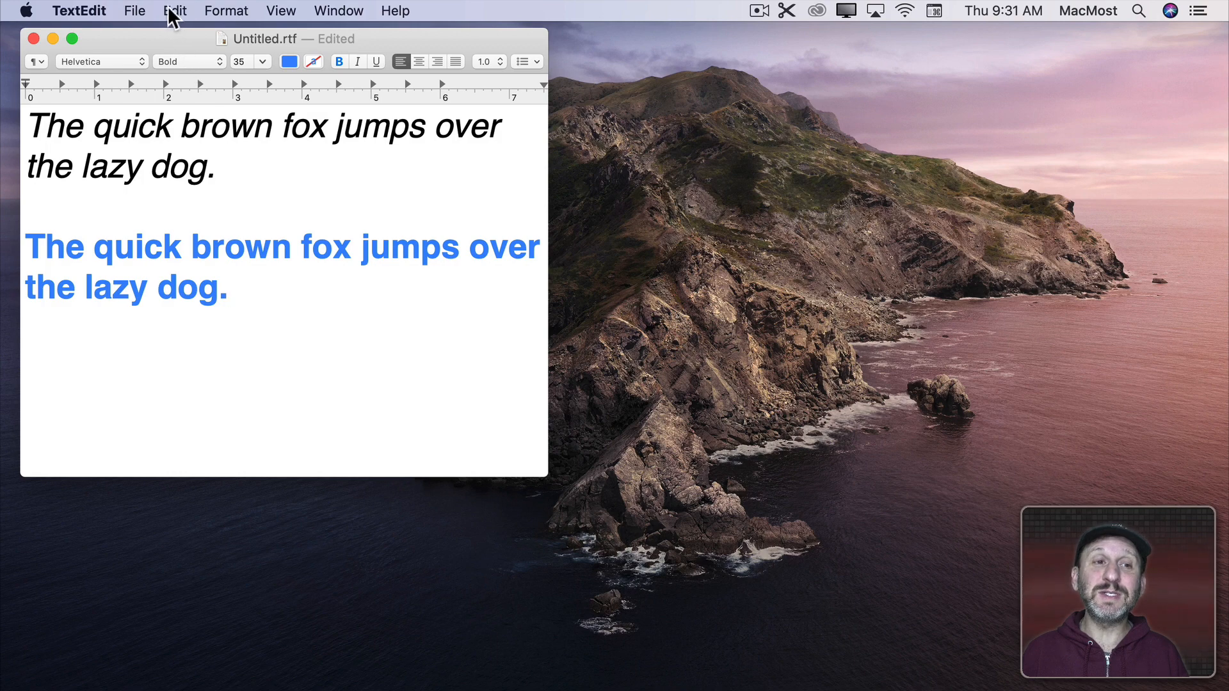
pyautogui.click(174, 10)
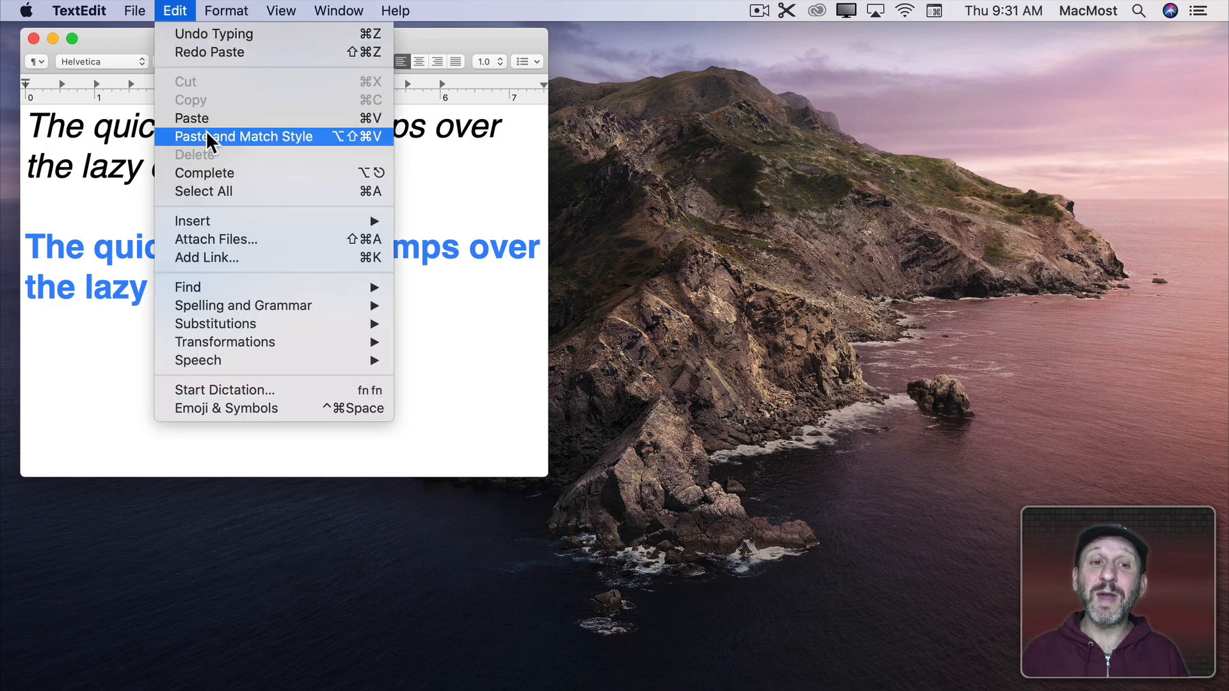
pyautogui.moveTo(349, 148)
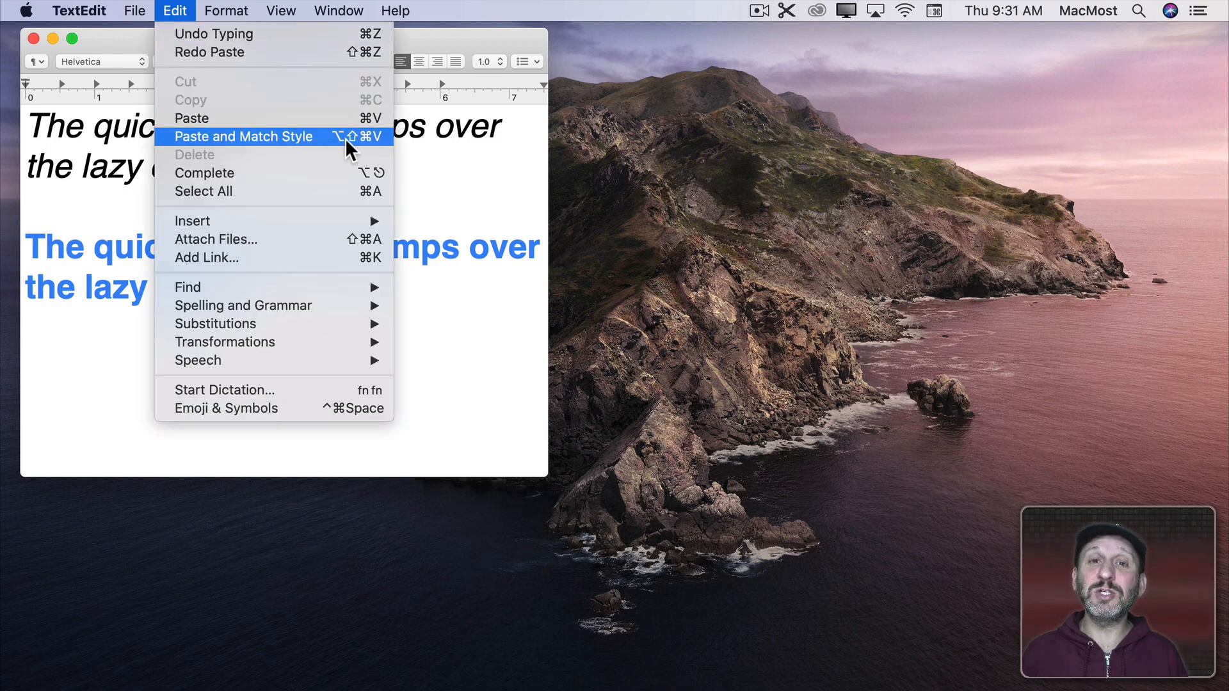
pyautogui.click(243, 136)
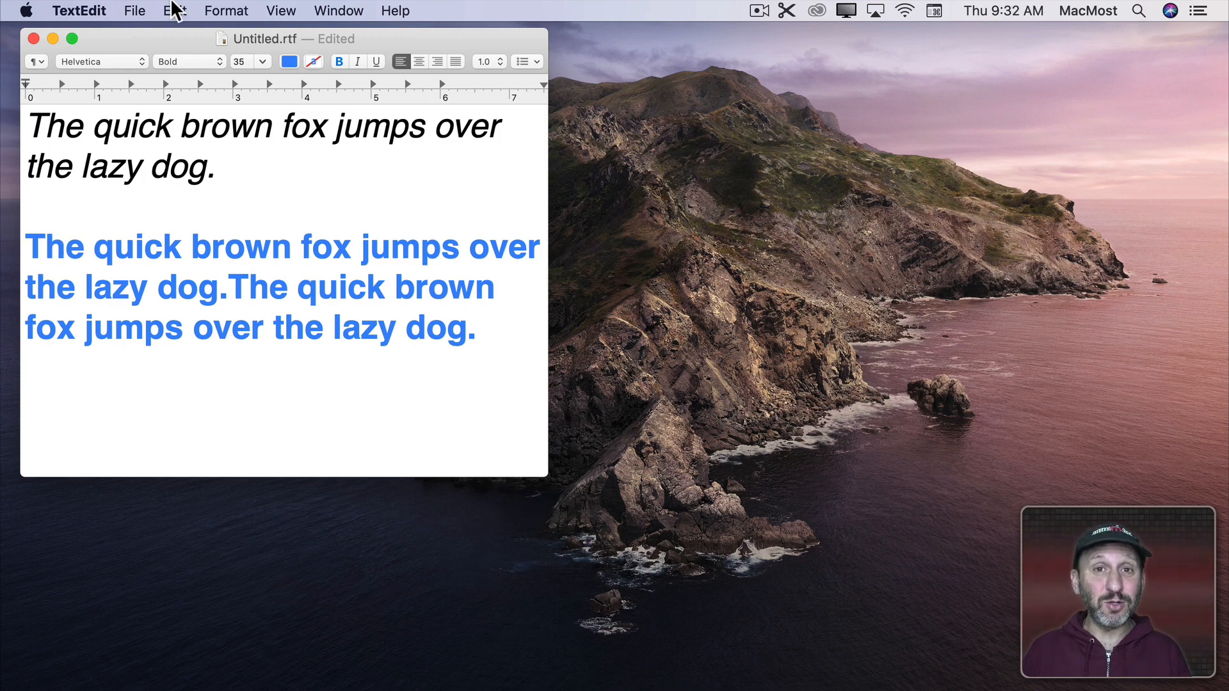
pyautogui.click(174, 11)
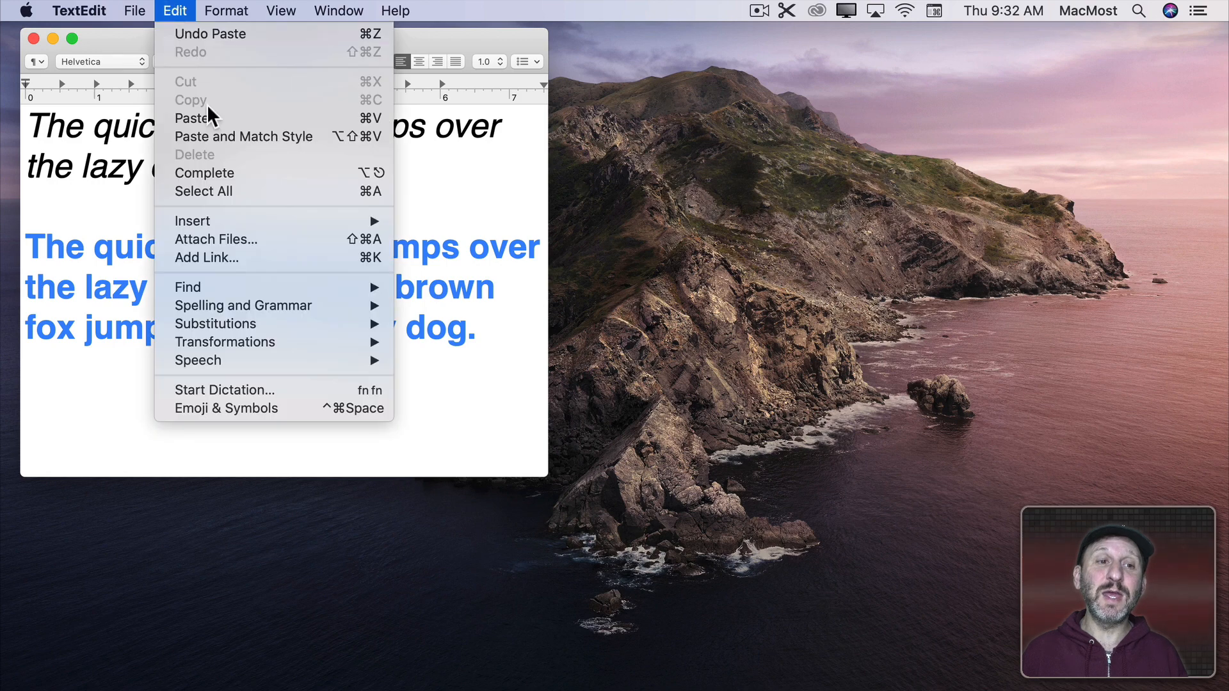
pyautogui.moveTo(244, 136)
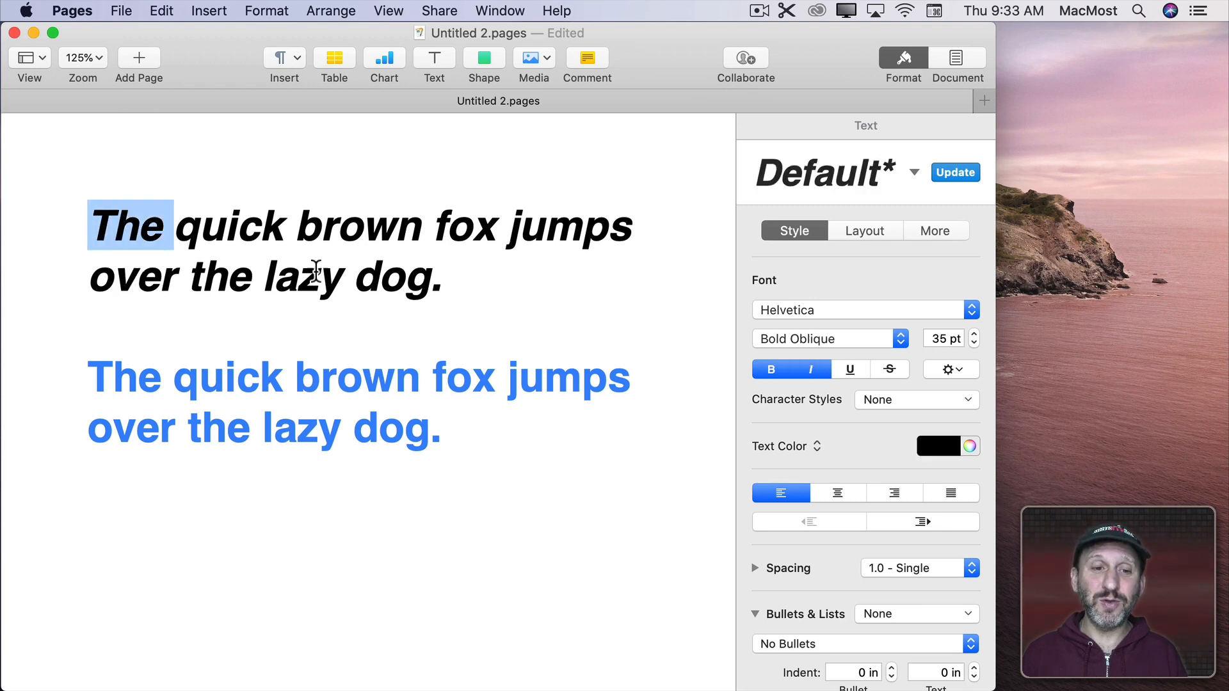
# - Undo the blue-styled paste, then paste the sentence keeping its black bold-italic formatting
pyautogui.press('cmd+v')
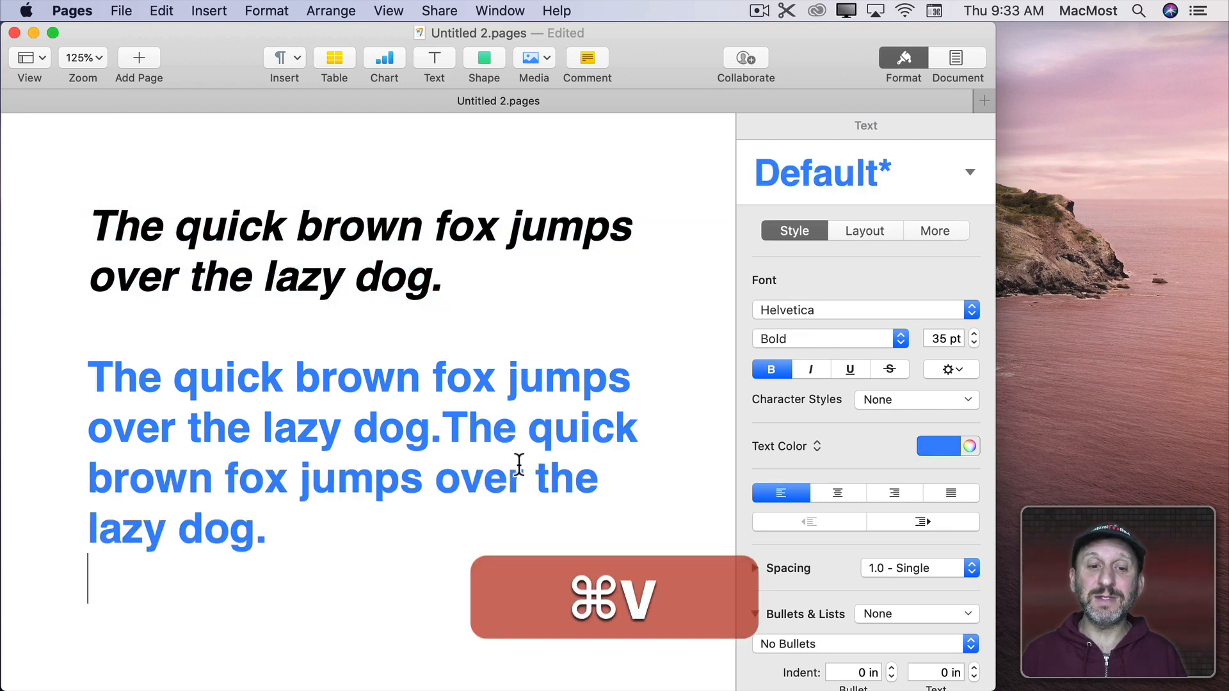
pyautogui.press('cmd+z')
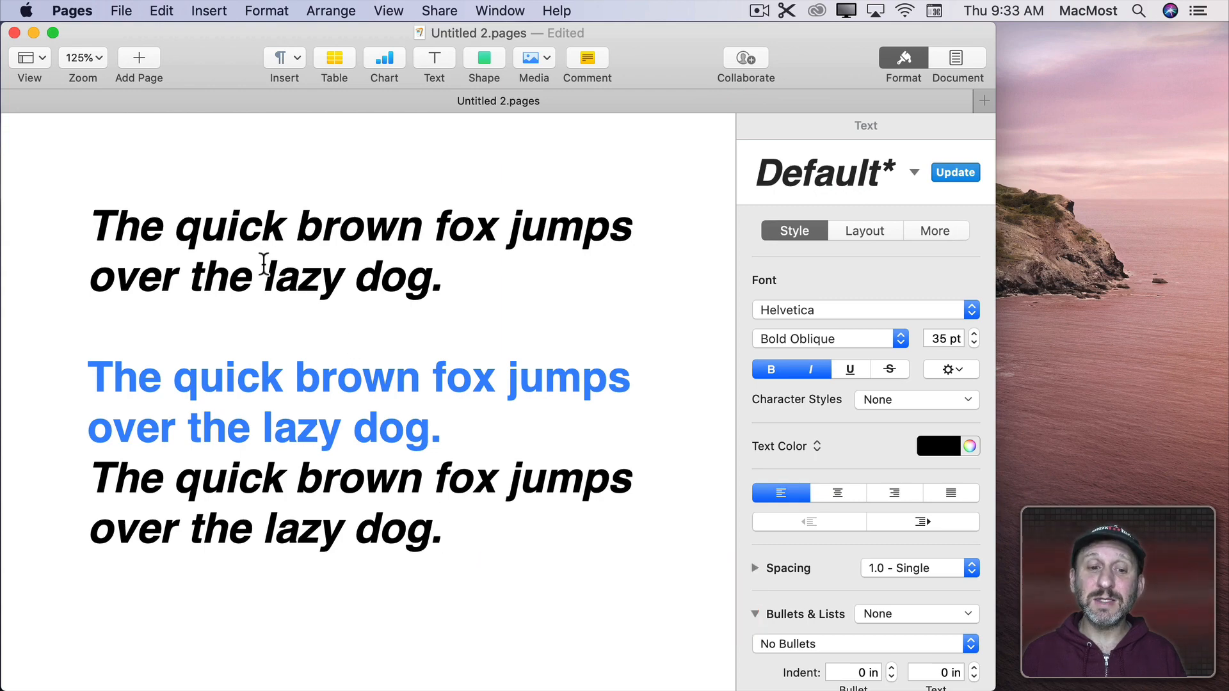
pyautogui.click(161, 11)
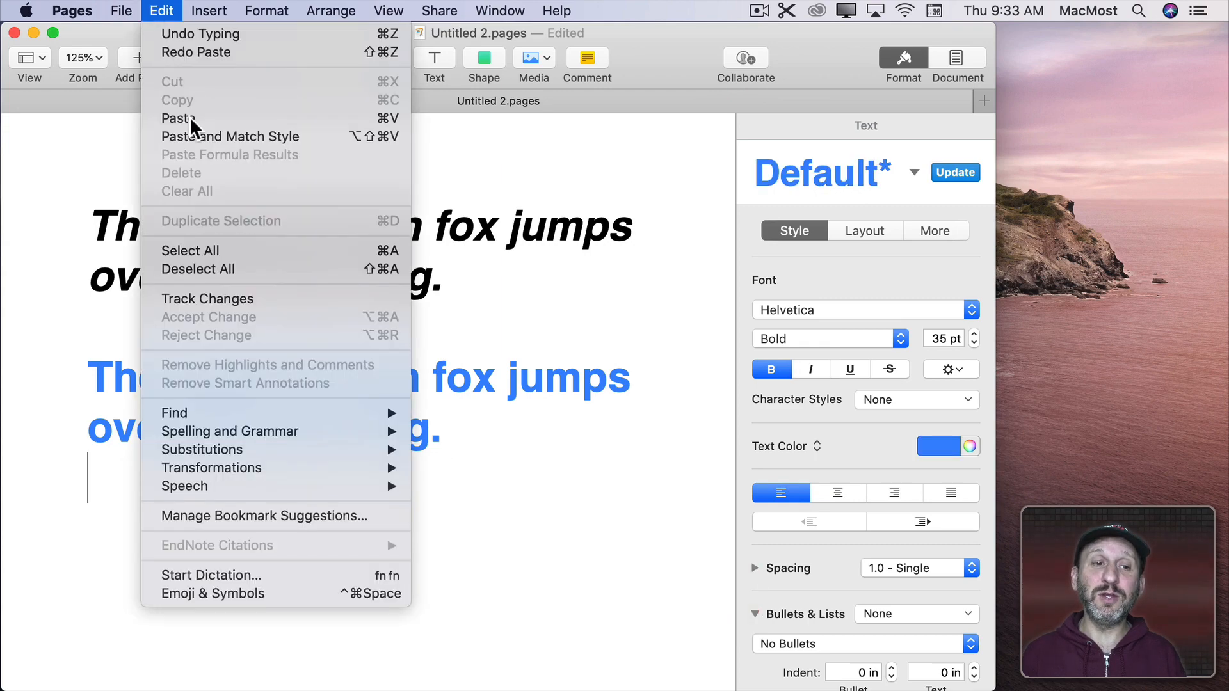
pyautogui.click(179, 118)
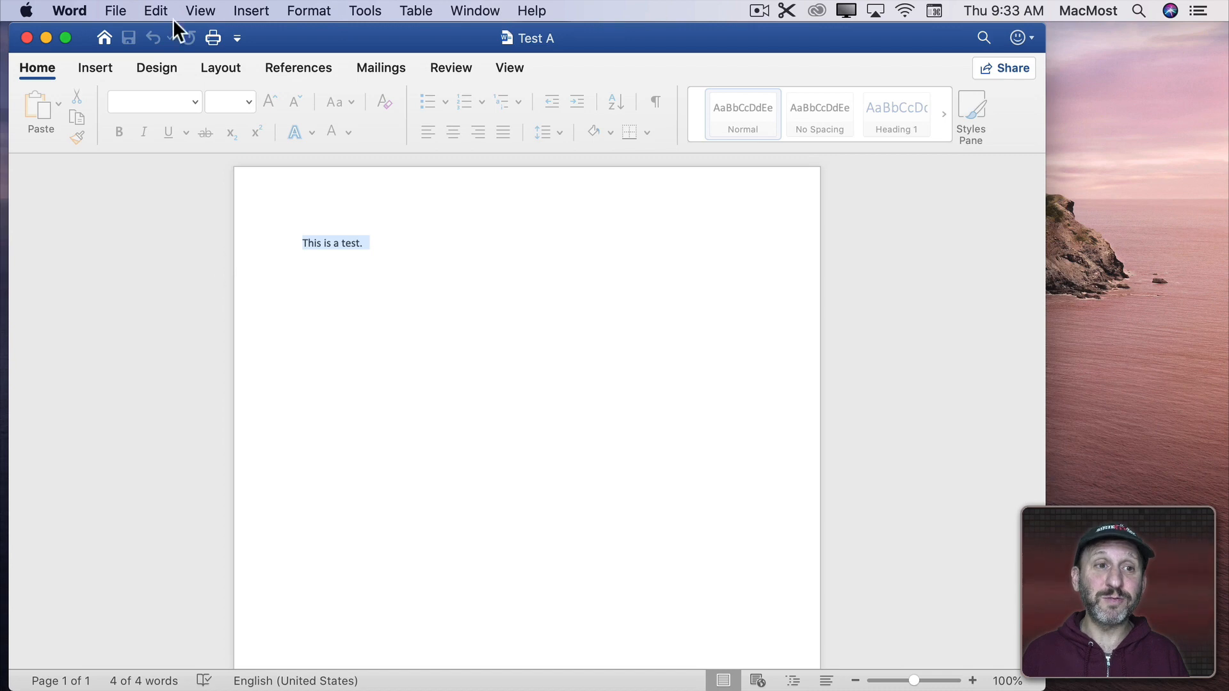
pyautogui.click(154, 11)
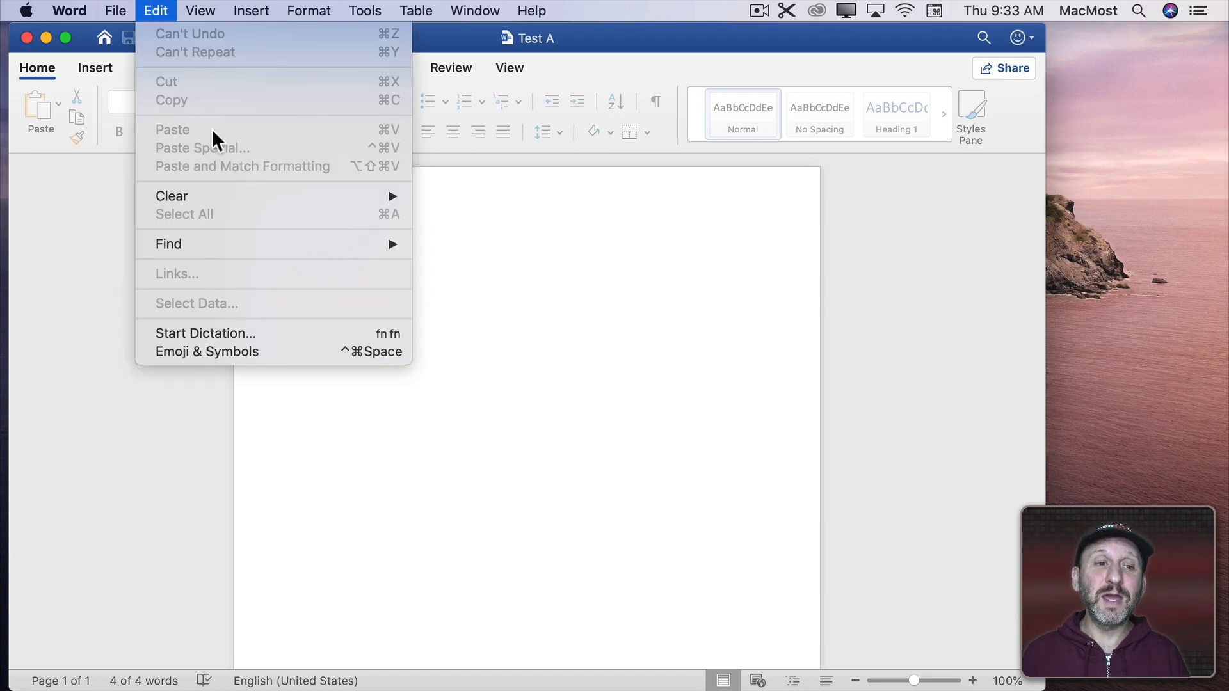
pyautogui.moveTo(380, 174)
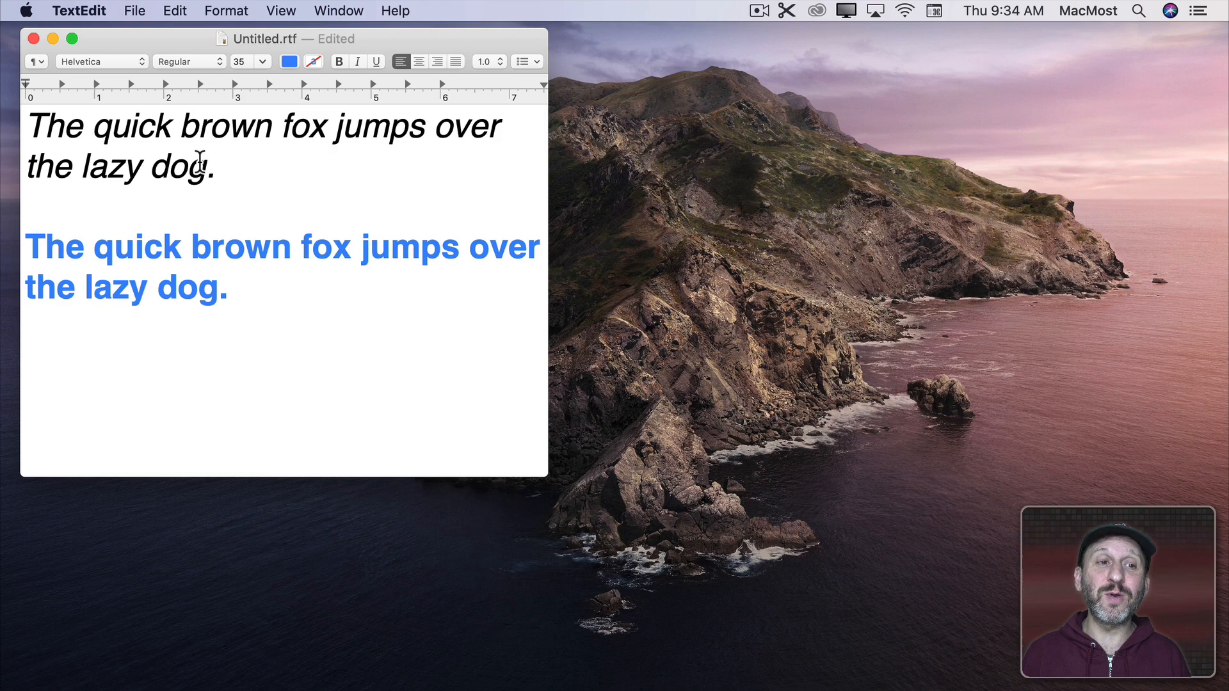
pyautogui.moveTo(92, 126); pyautogui.dragTo(270, 126)
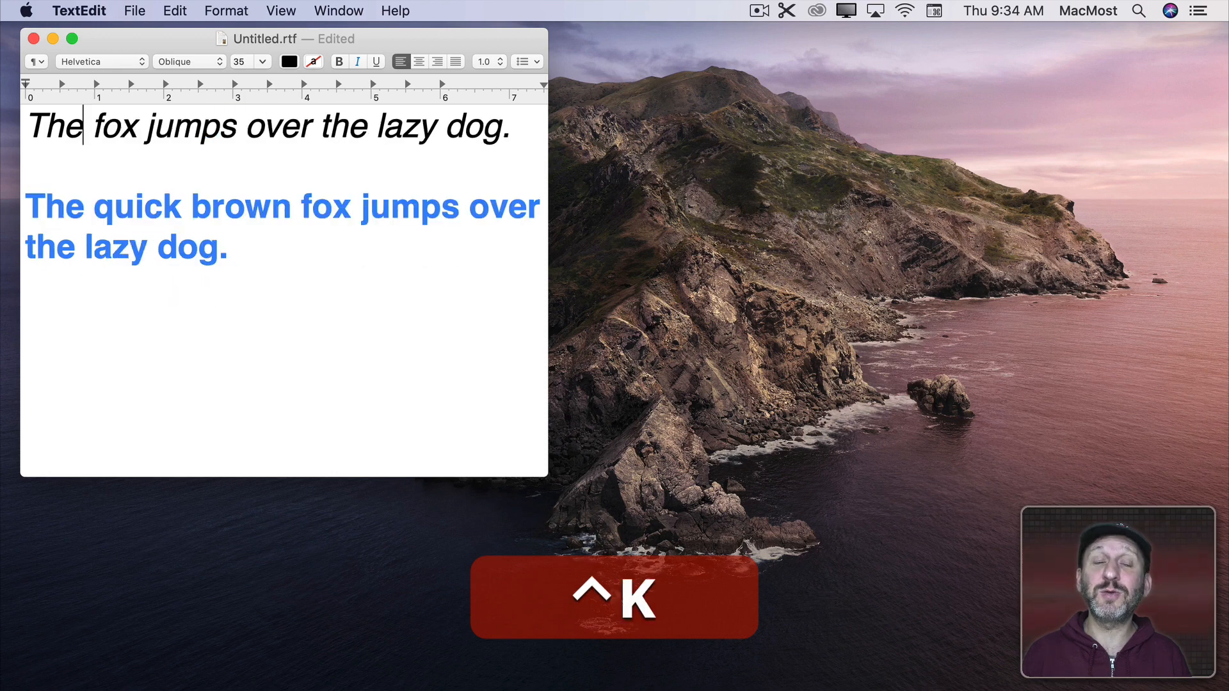
pyautogui.press('cmd')
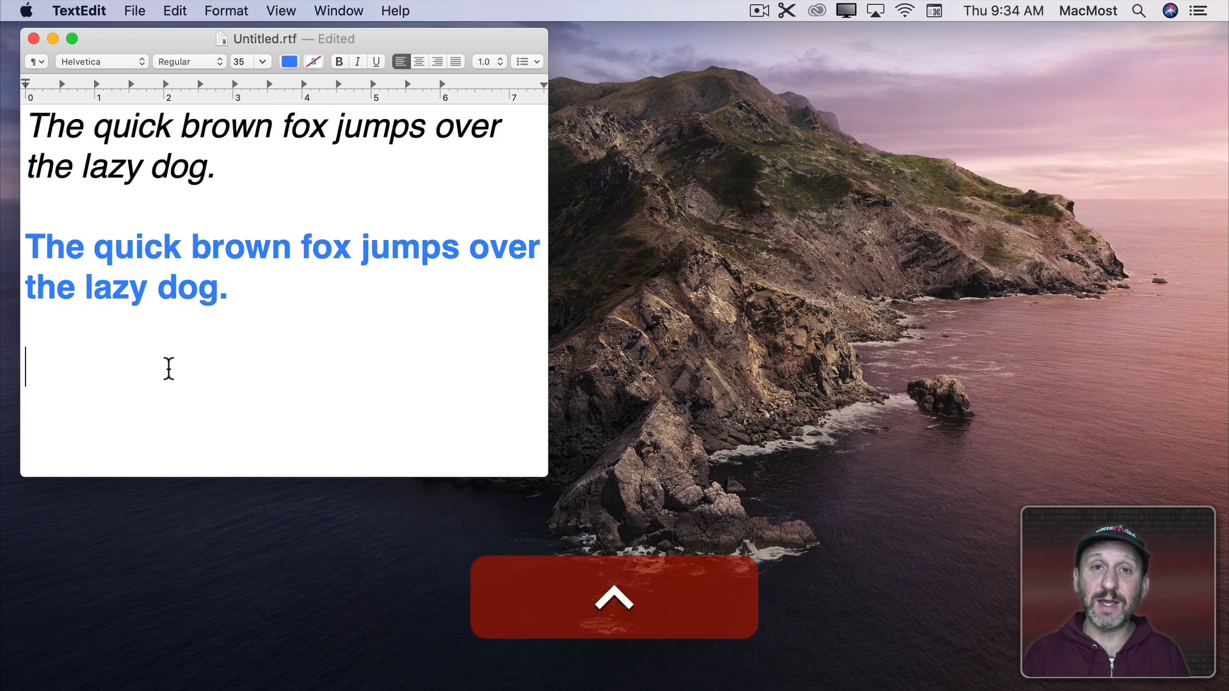
pyautogui.write('quick brown')
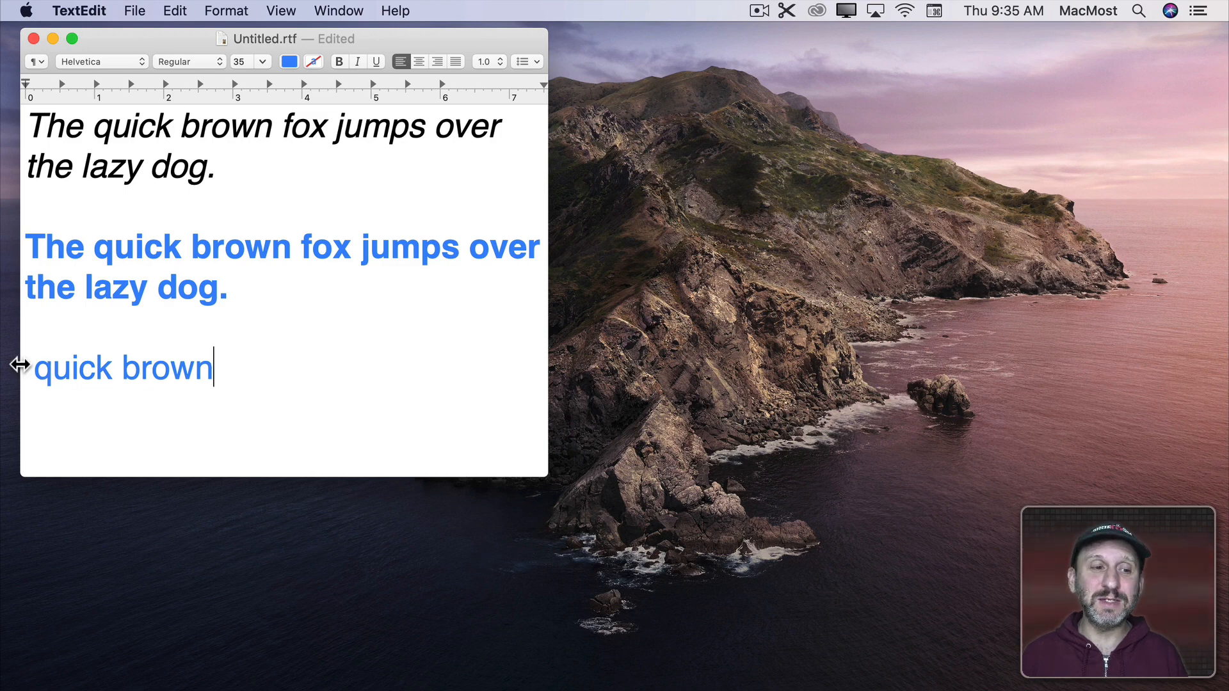
pyautogui.doubleClick(113, 367)
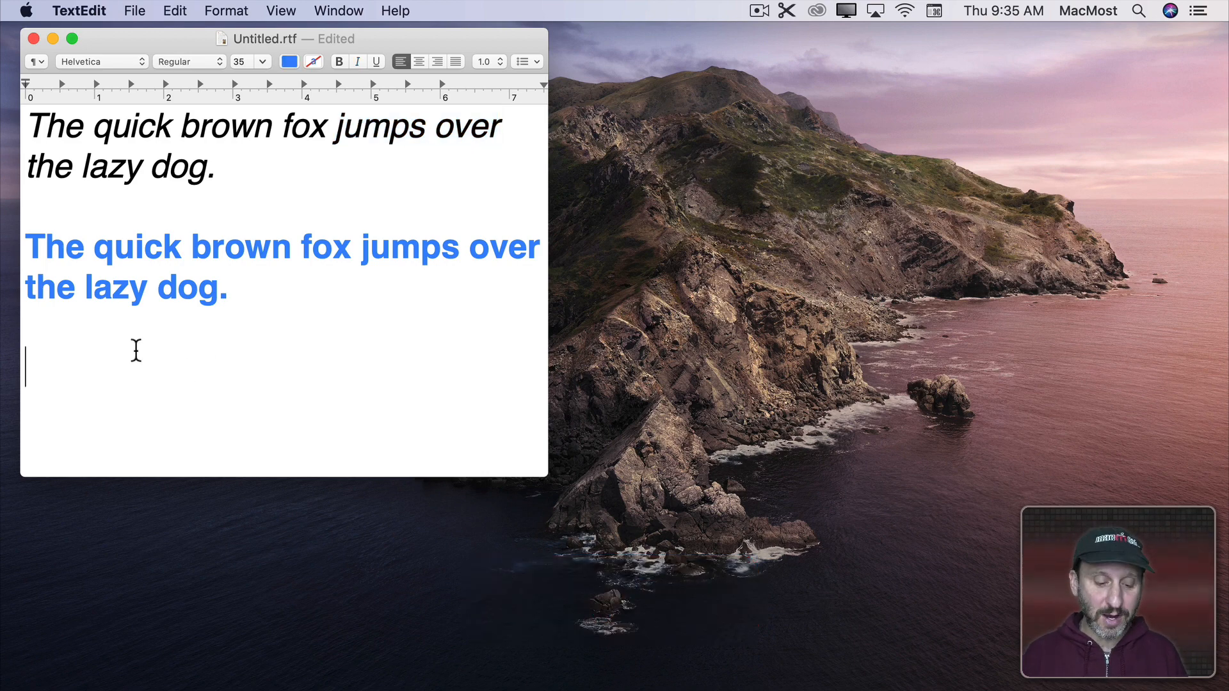
pyautogui.write('quick brown')
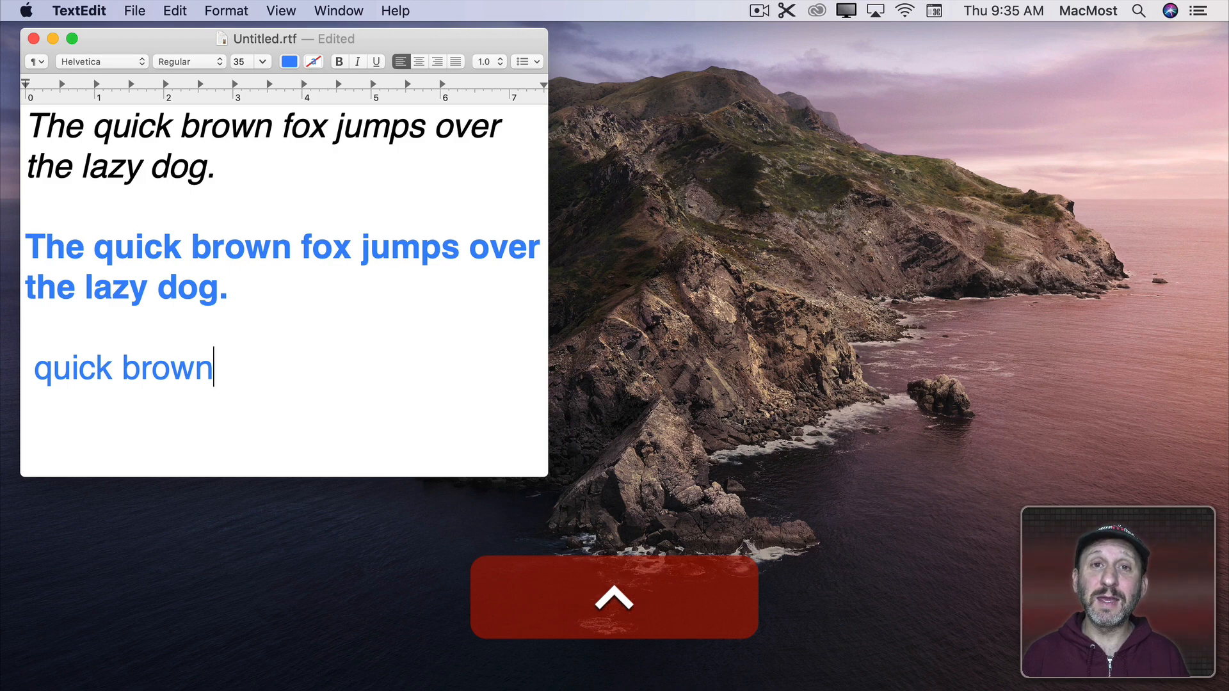
pyautogui.press('cmd+v')
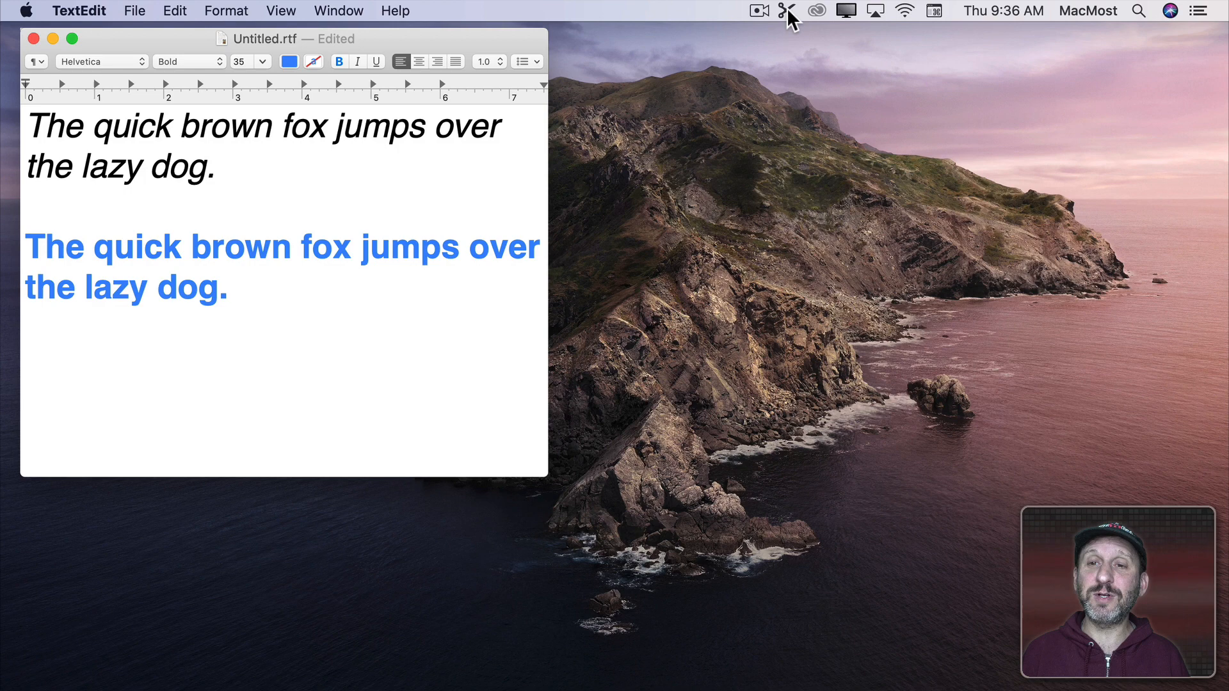
# - Show CloudClip's menu-bar clipboard history with recent clips like 'jumps over' and 'brown'
pyautogui.click(789, 10)
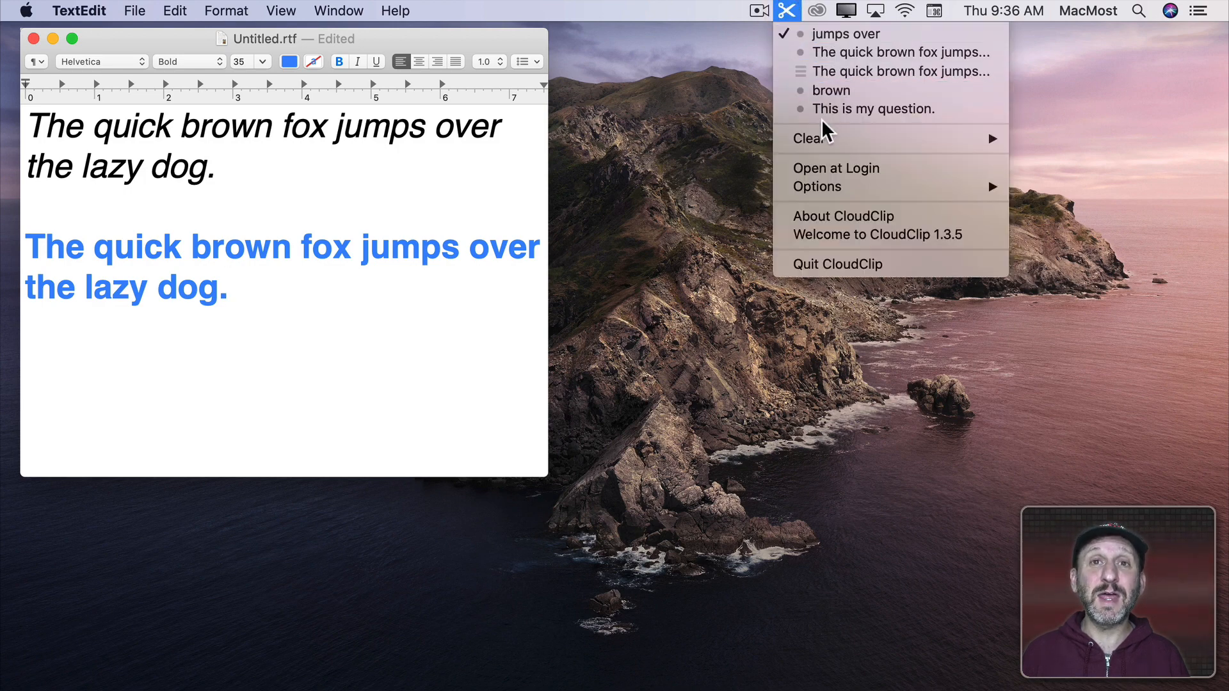
pyautogui.moveTo(901, 72)
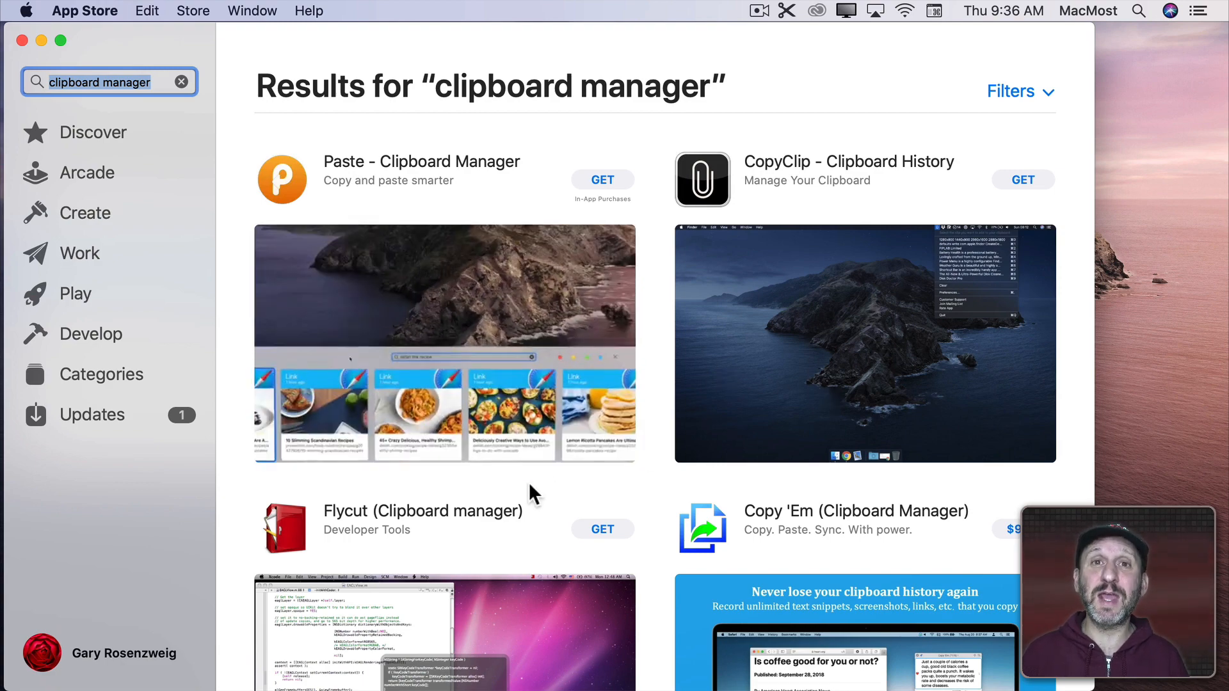
# - Scroll the 'clipboard manager' search results down to CloudClip Manager
pyautogui.scroll(-3)
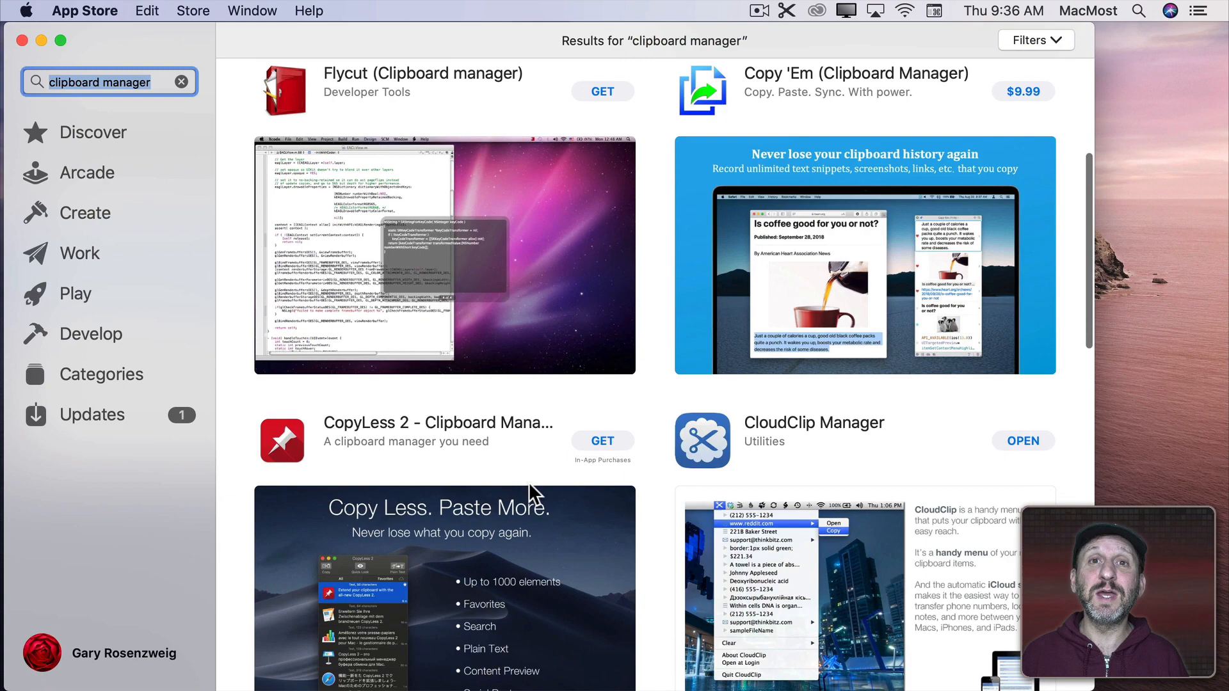
pyautogui.scroll(-3)
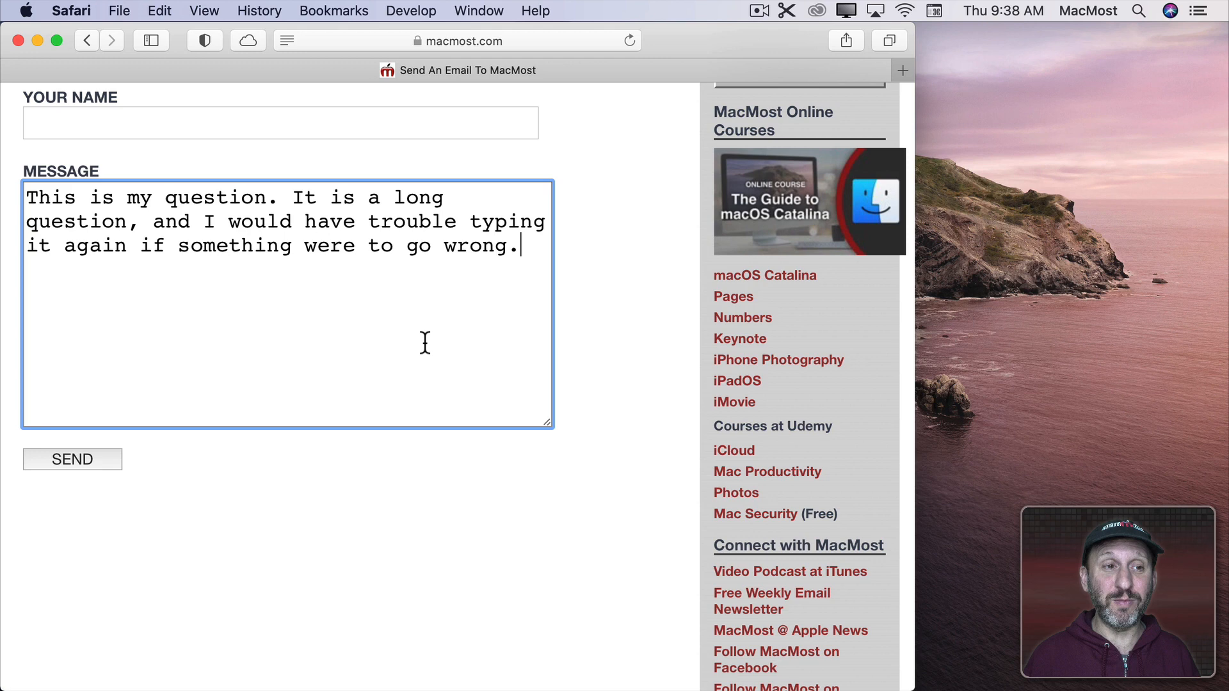
pyautogui.moveTo(214, 313)
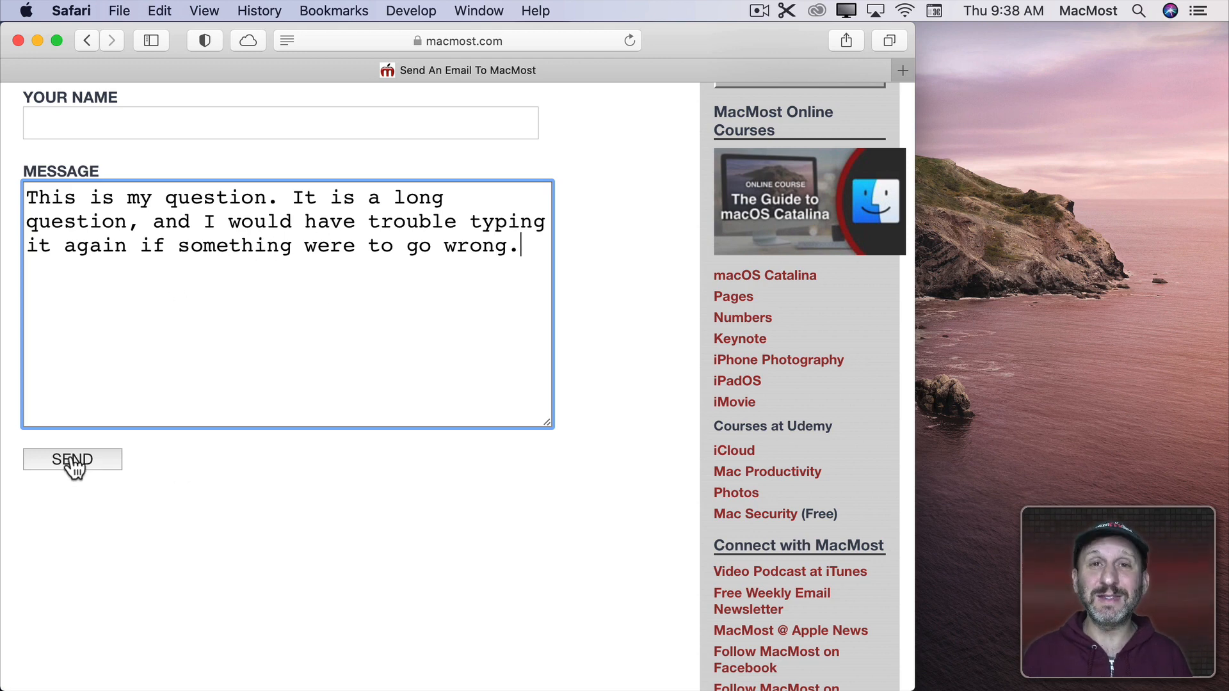
pyautogui.moveTo(128, 471)
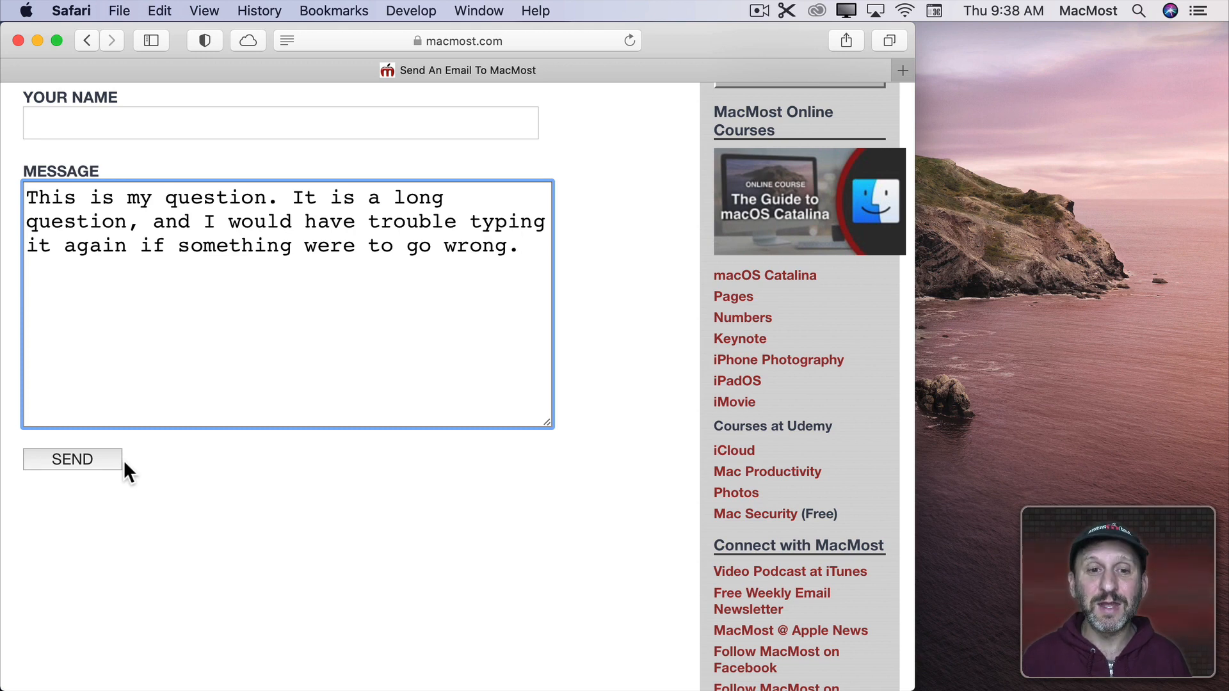
pyautogui.moveTo(345, 251)
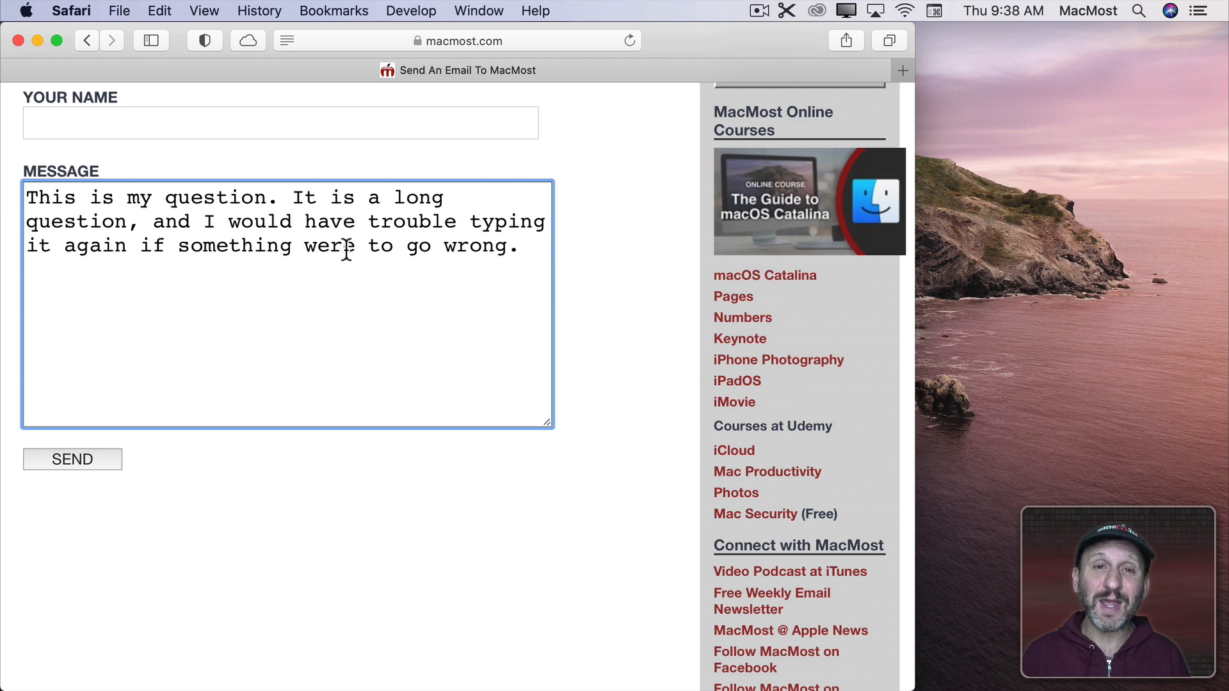
pyautogui.press('cmd+a')
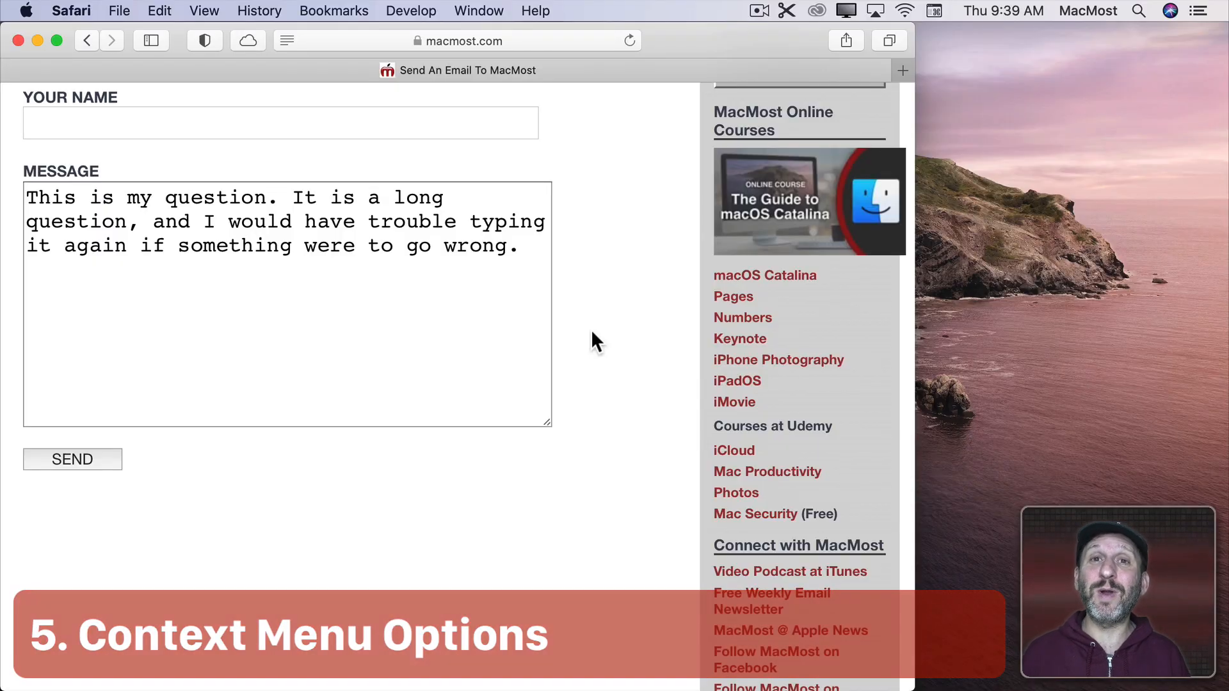
# - Select the word 'something' in the message, then show the course image link's copy menu
pyautogui.doubleClick(234, 245)
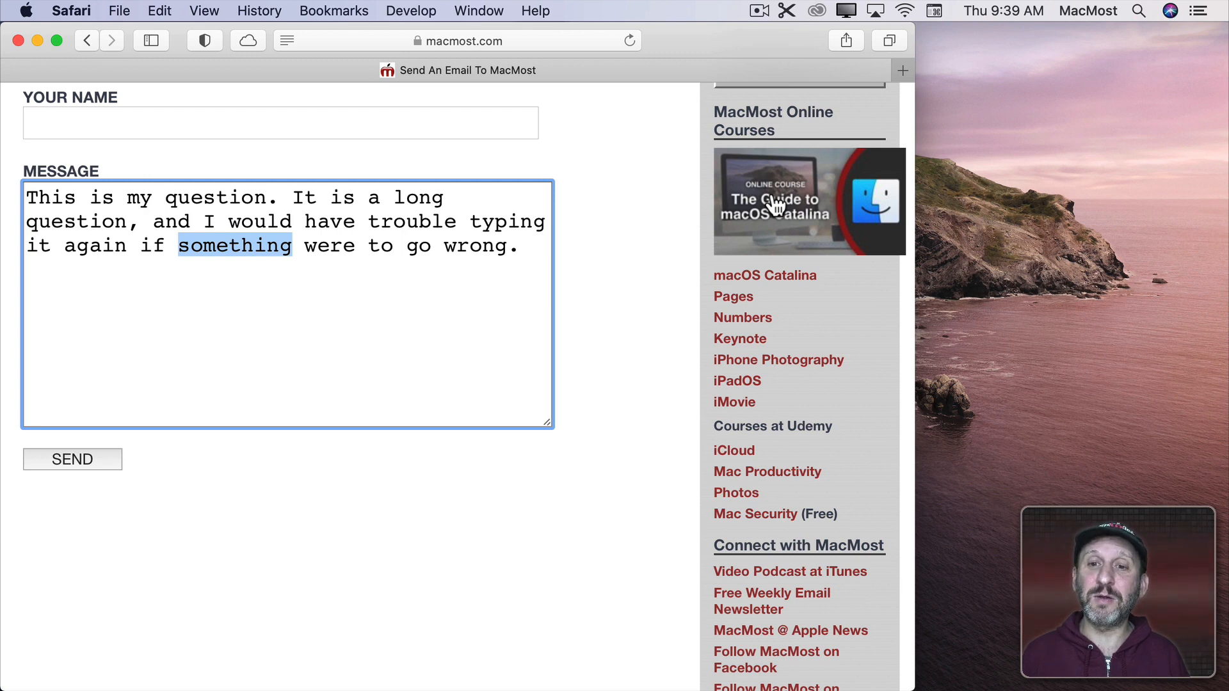
pyautogui.rightClick(775, 204)
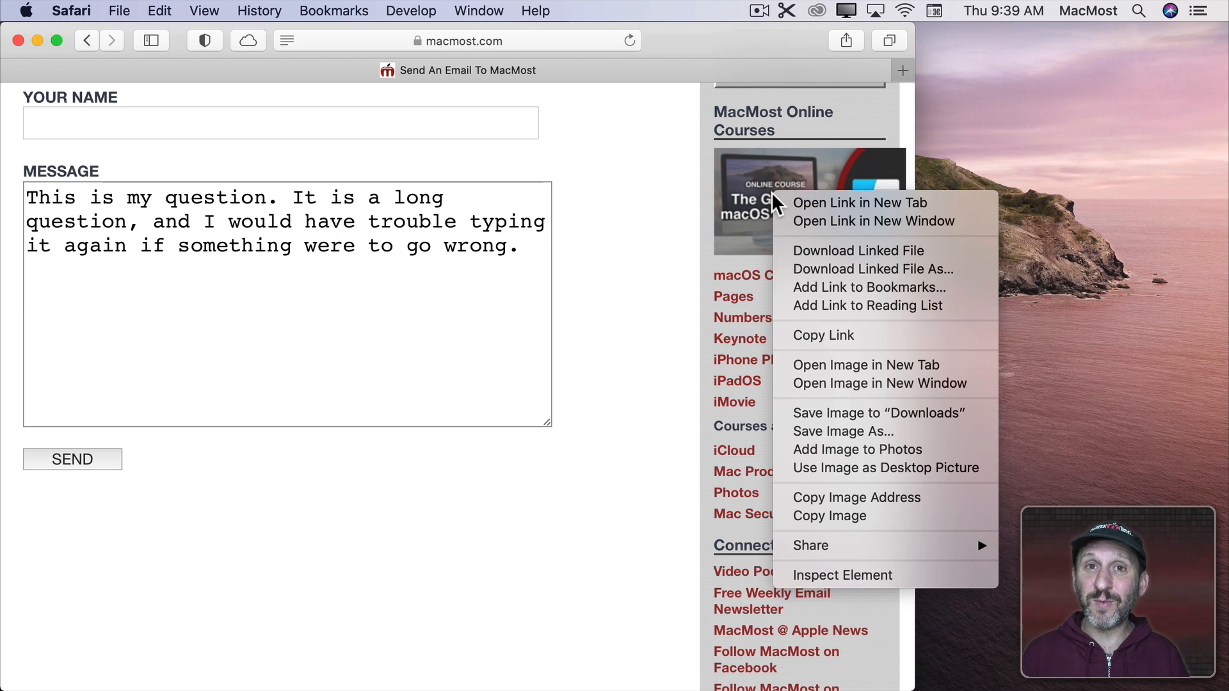
pyautogui.moveTo(750, 206)
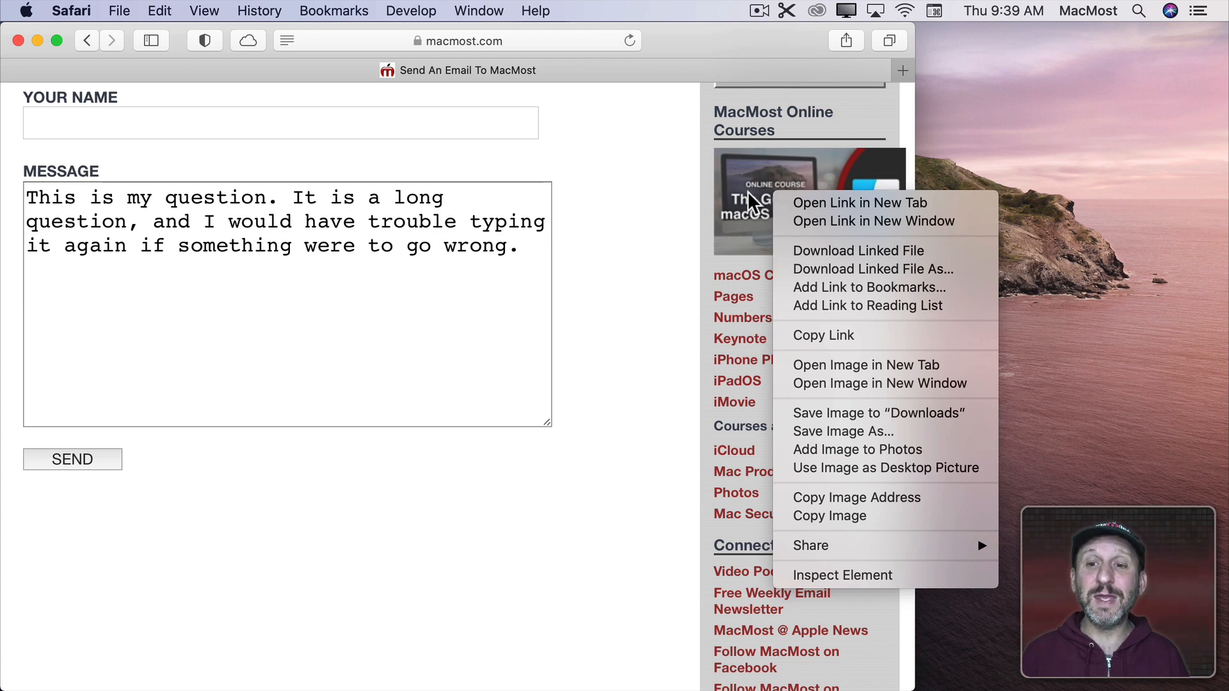
pyautogui.moveTo(845, 345)
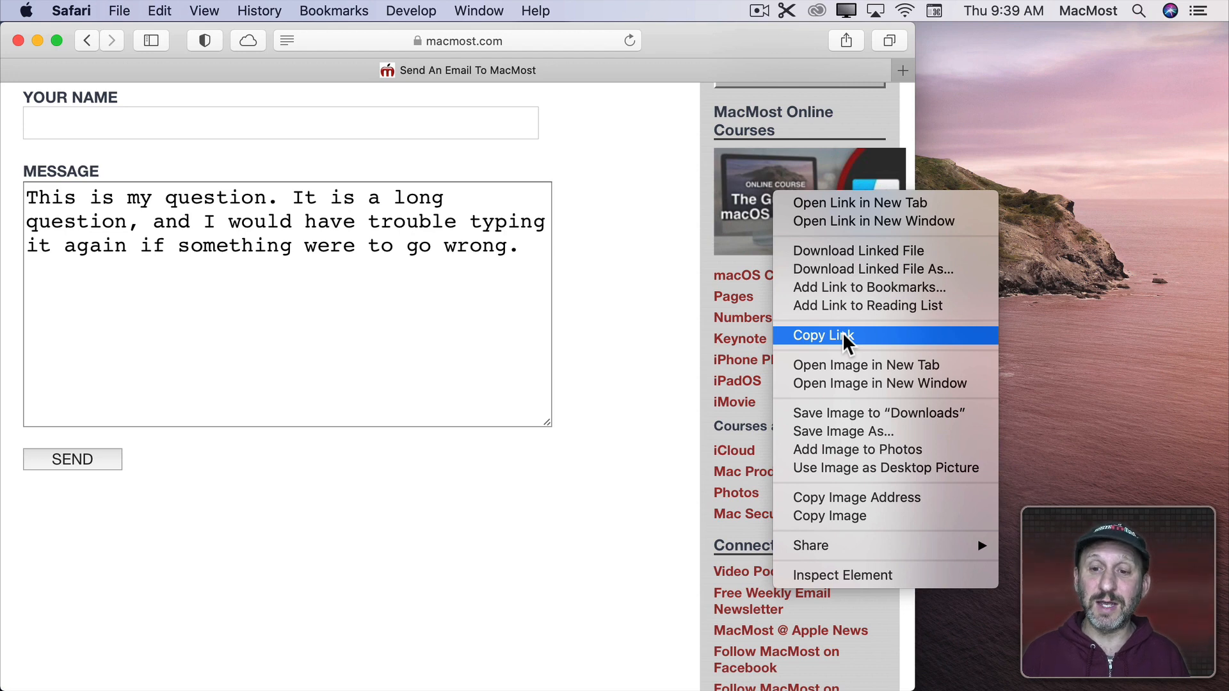
pyautogui.moveTo(847, 497)
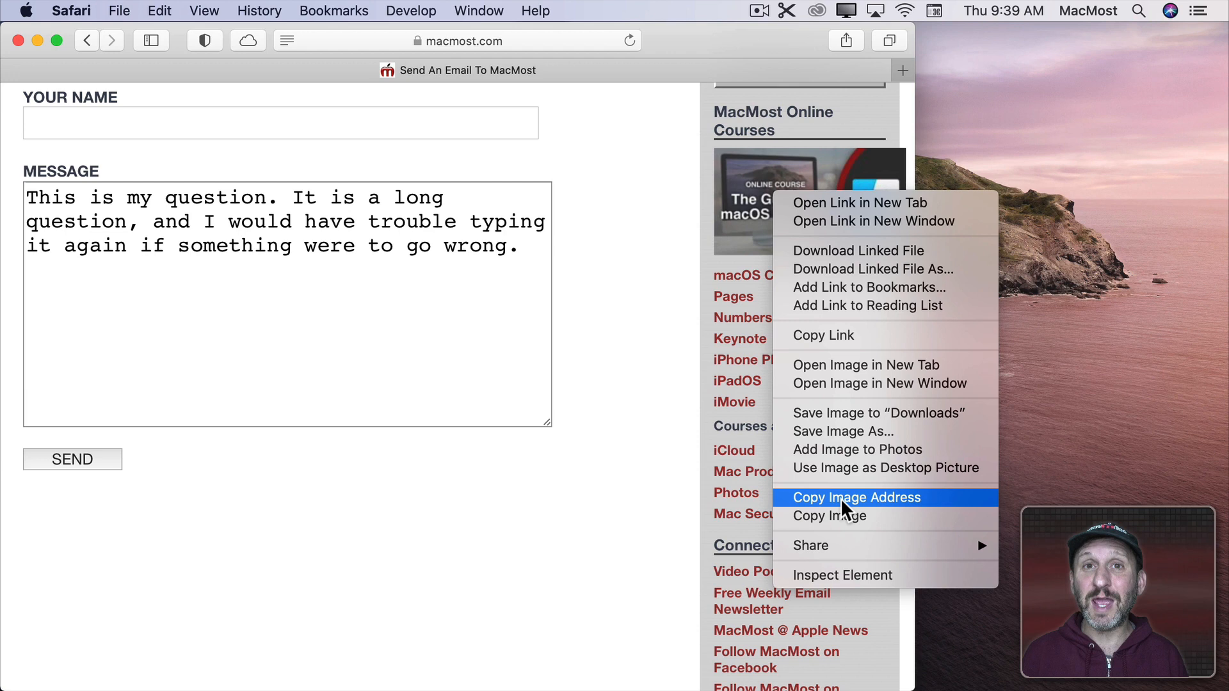
pyautogui.moveTo(830, 516)
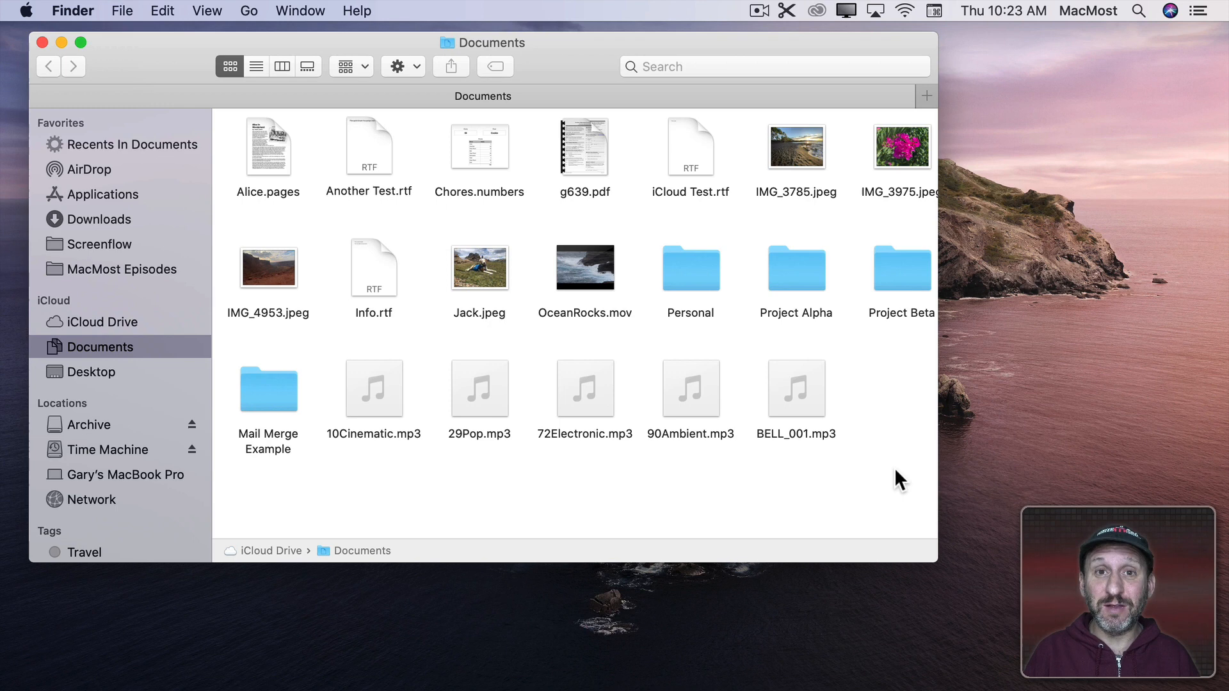
pyautogui.moveTo(359, 180)
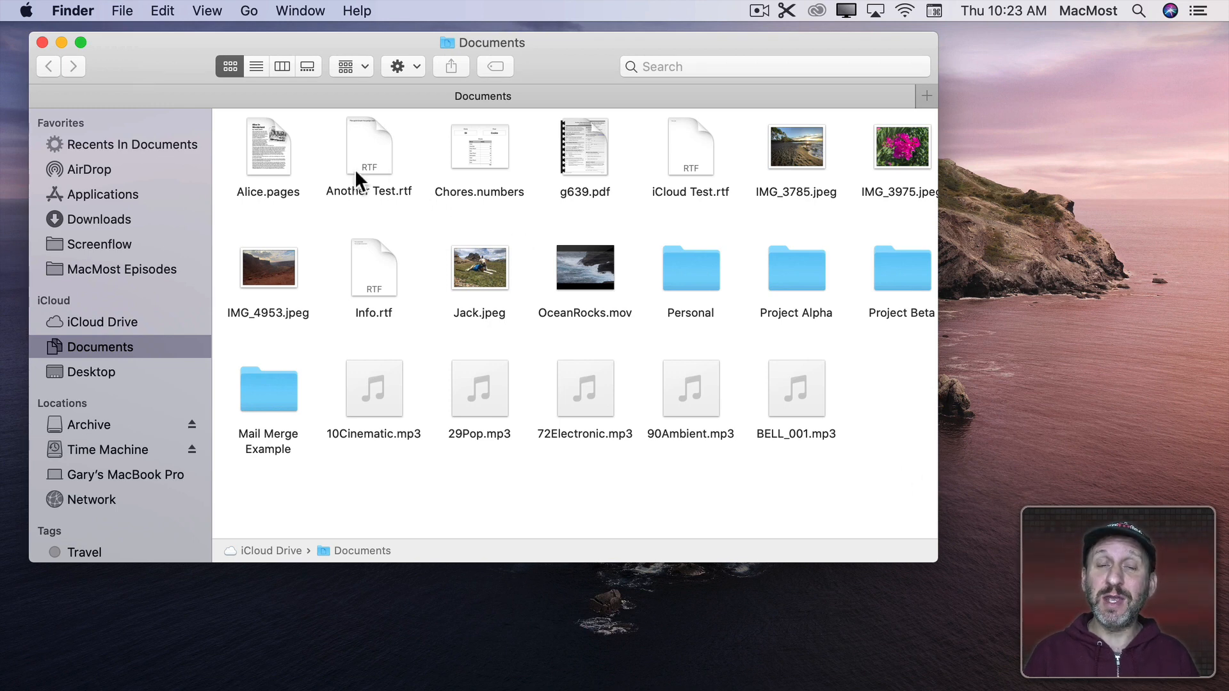
pyautogui.moveTo(424, 252)
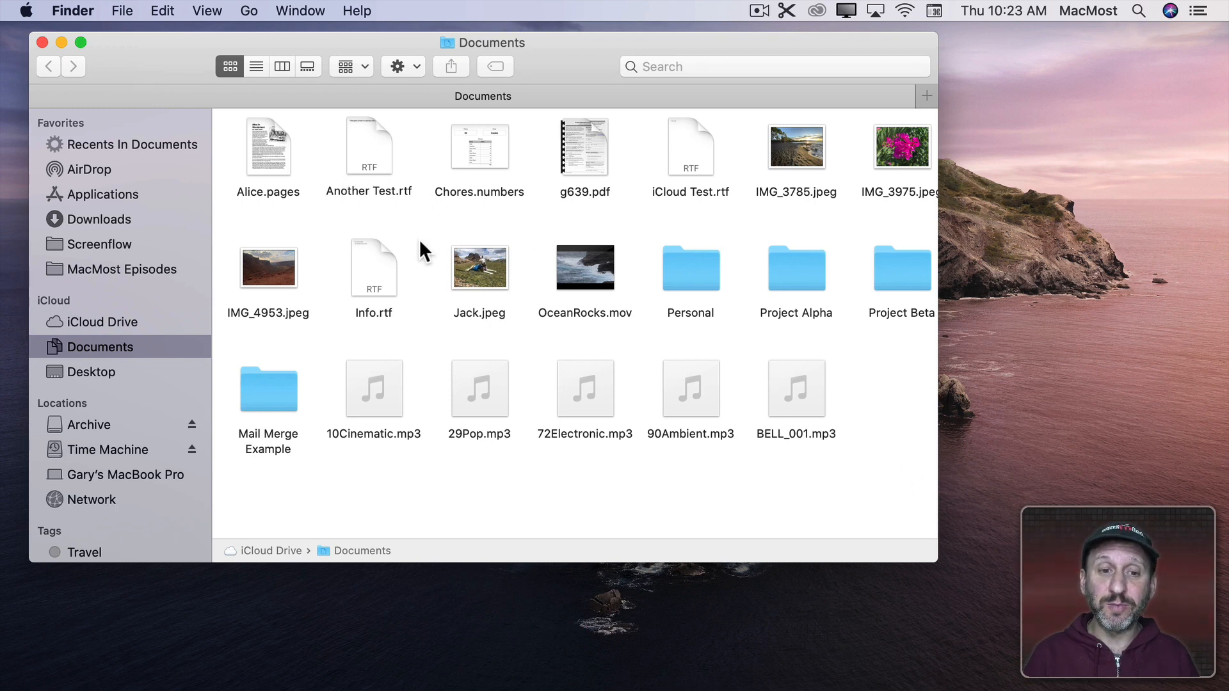
# - Select and copy Info.rtf and Chores.numbers, then open the Personal folder
pyautogui.click(374, 268)
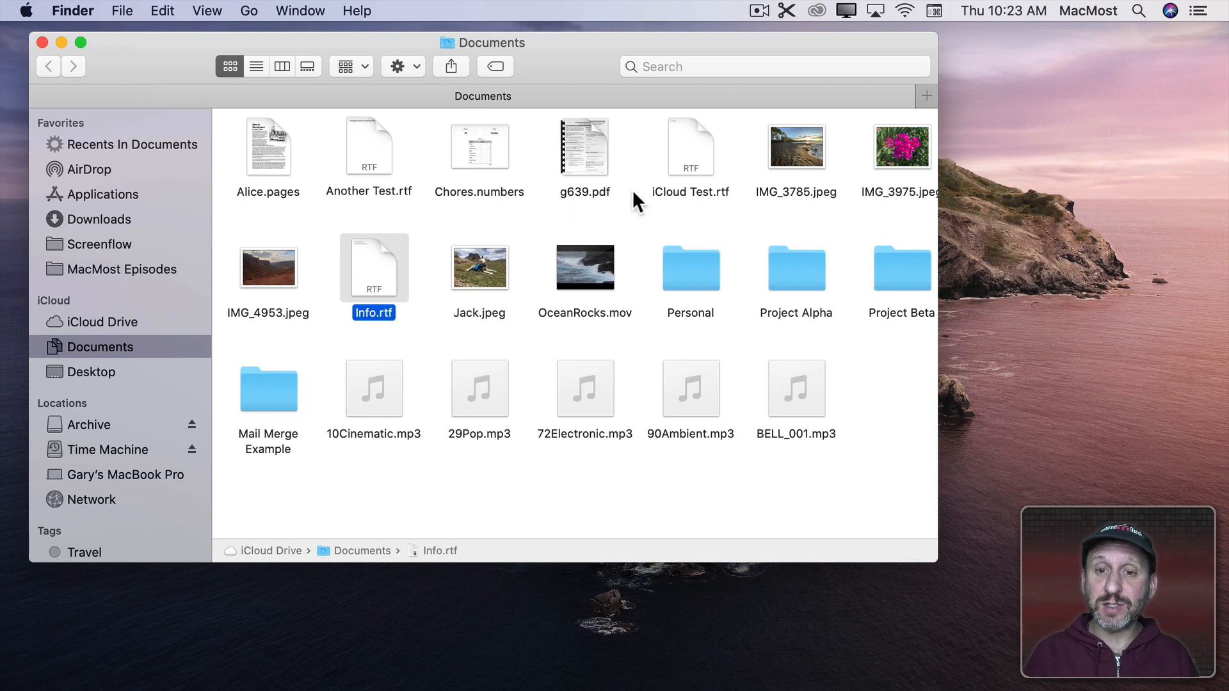
pyautogui.click(479, 147)
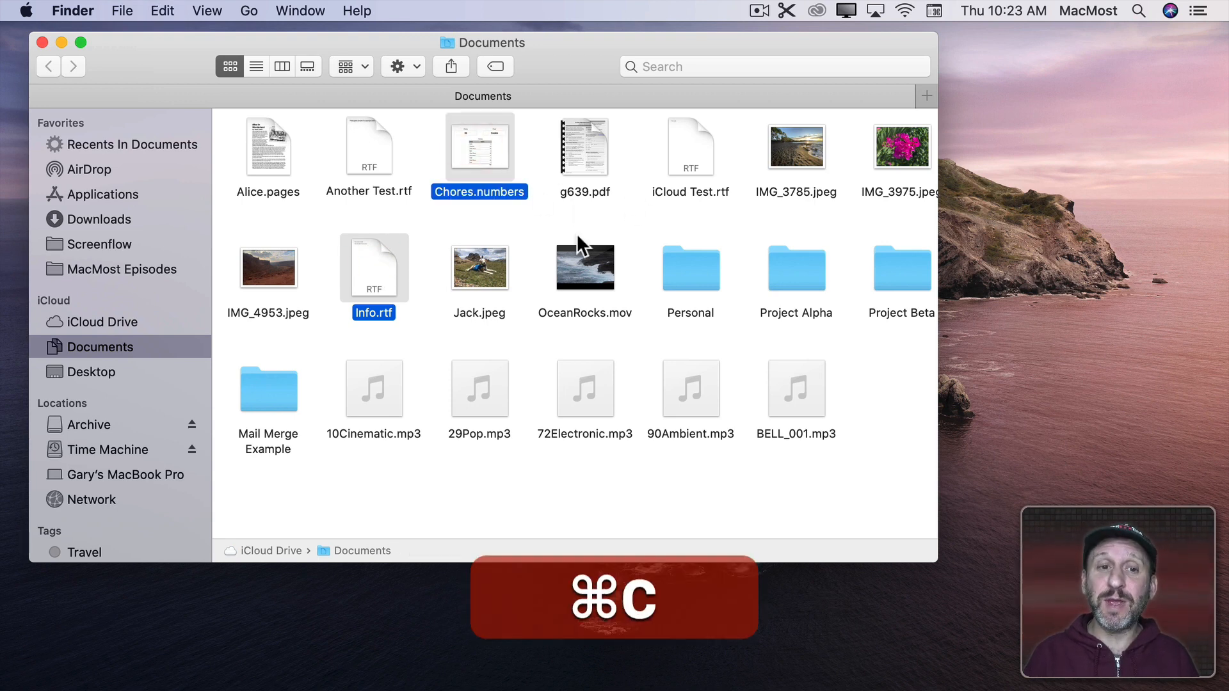
pyautogui.doubleClick(690, 268)
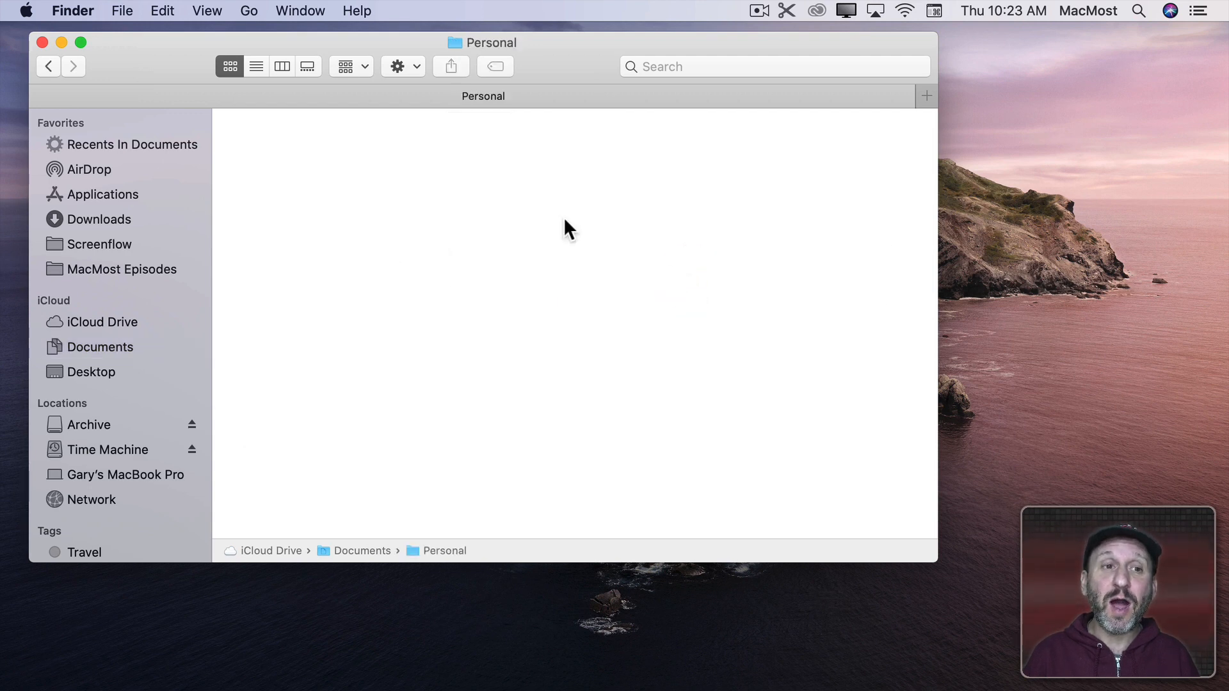
pyautogui.click(162, 10)
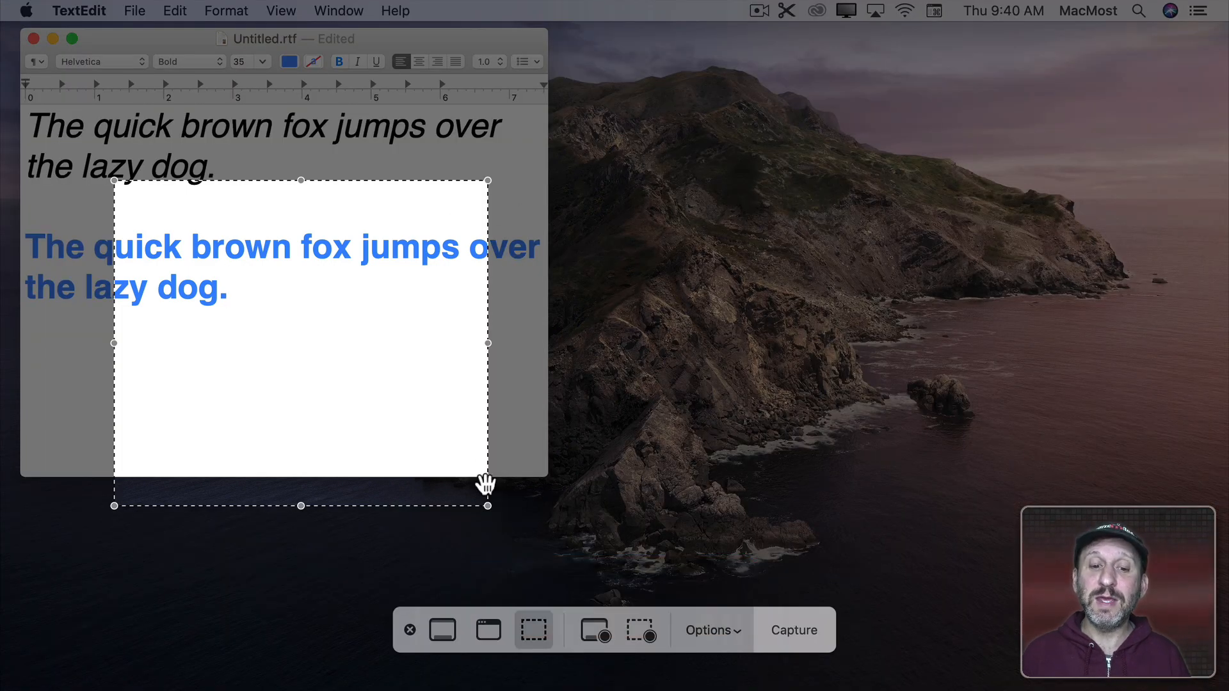
pyautogui.moveTo(443, 629)
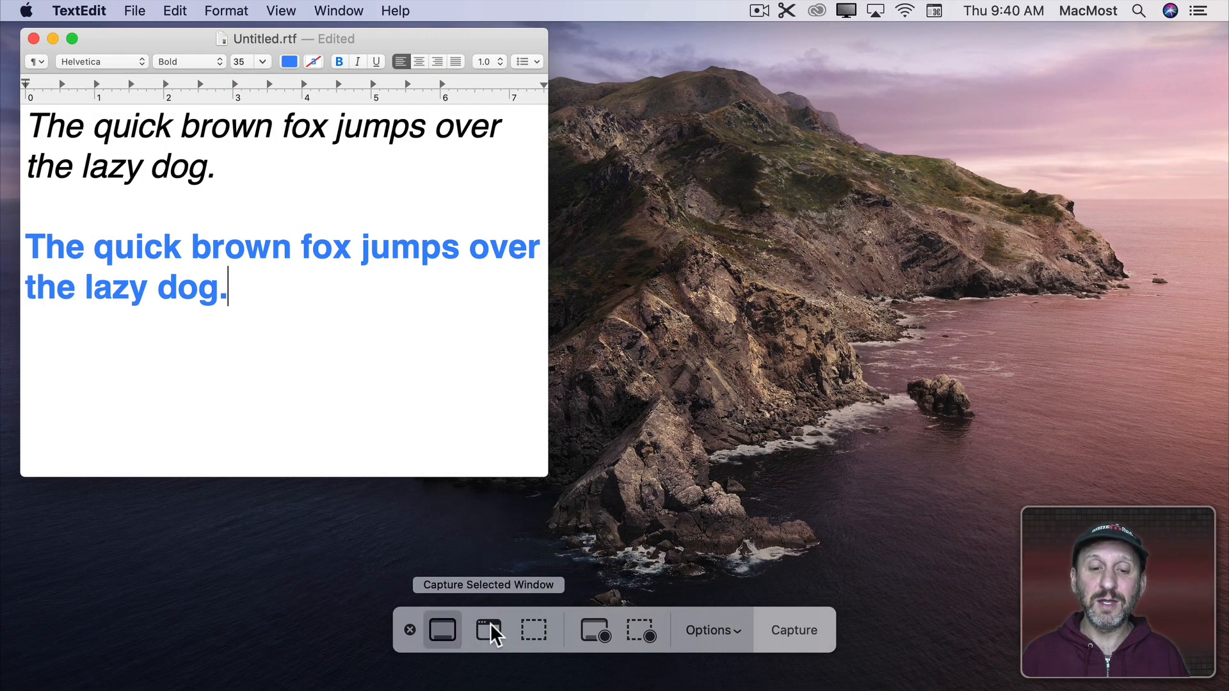
# - Capture a selected portion of the TextEdit text to the clipboard
pyautogui.click(533, 629)
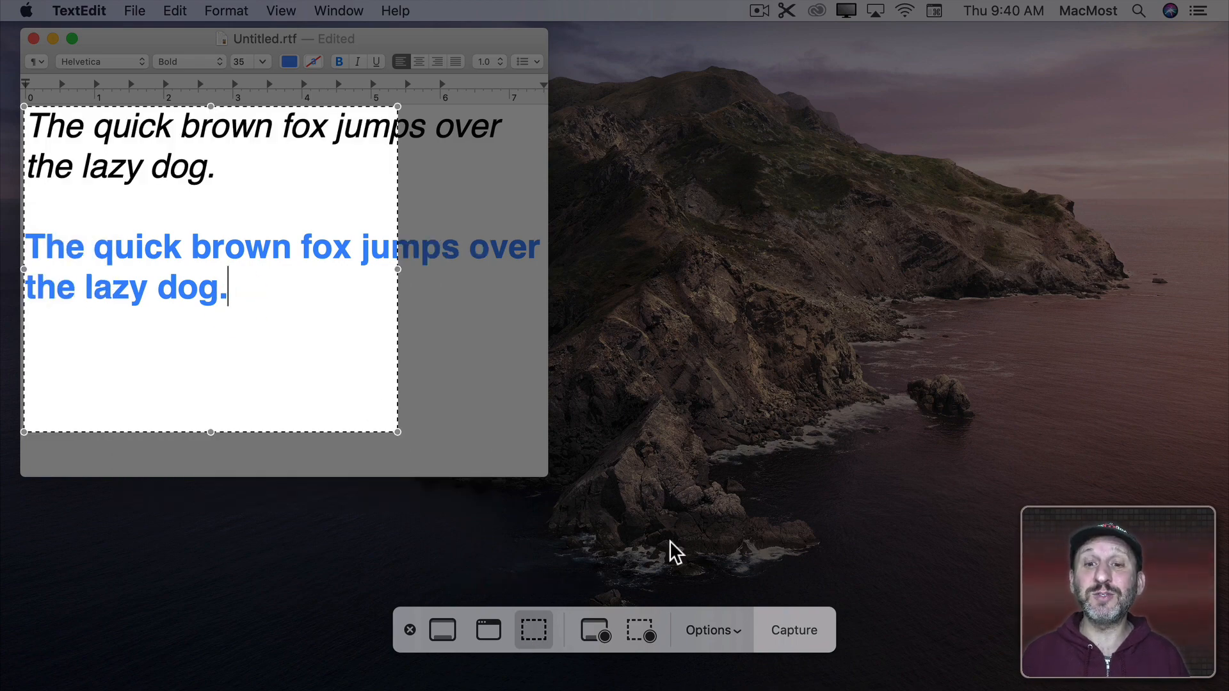
pyautogui.click(710, 629)
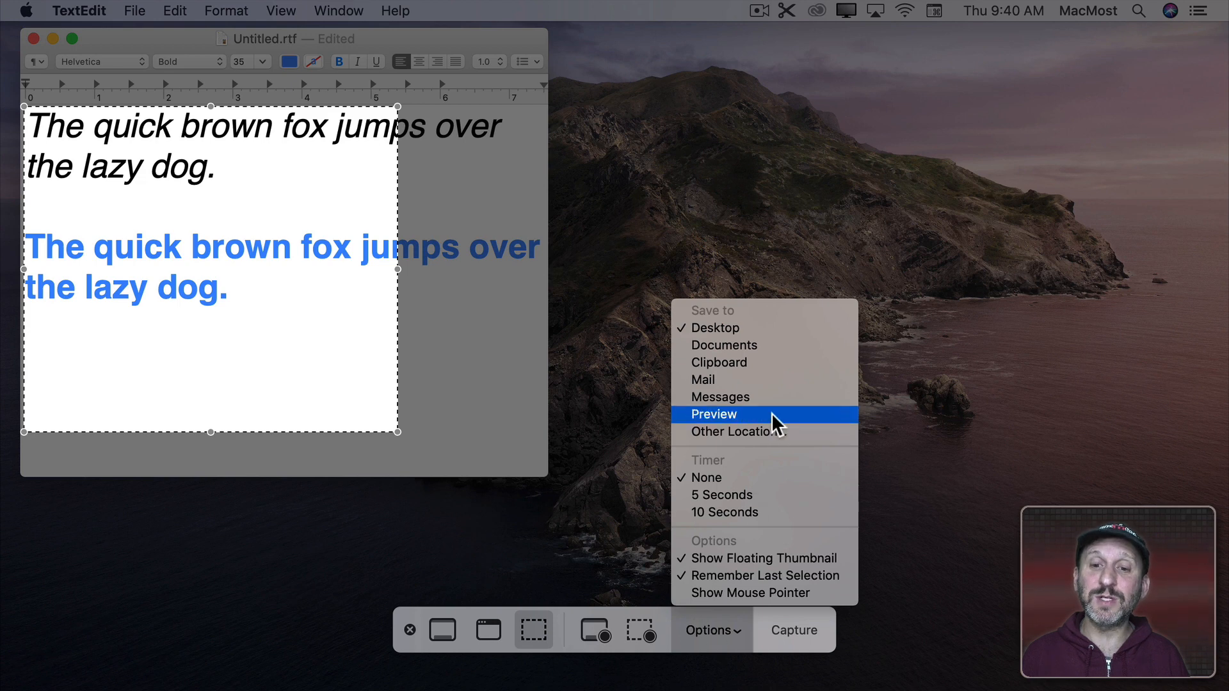
pyautogui.moveTo(741, 362)
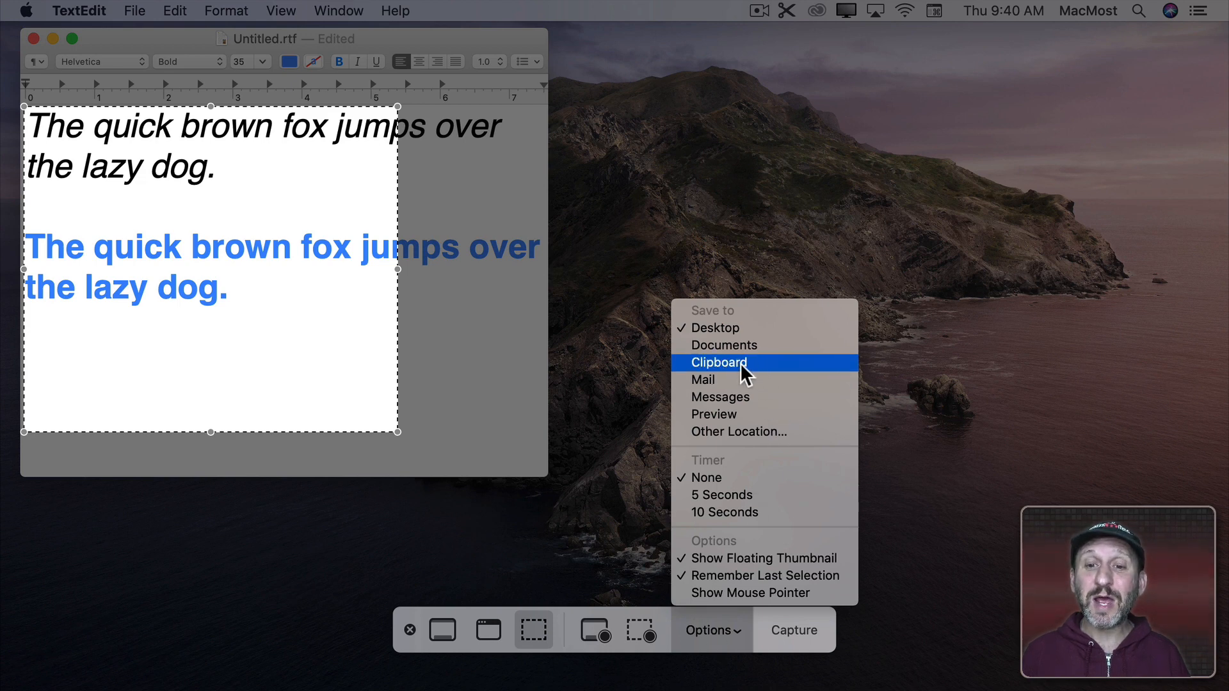
pyautogui.moveTo(622, 380)
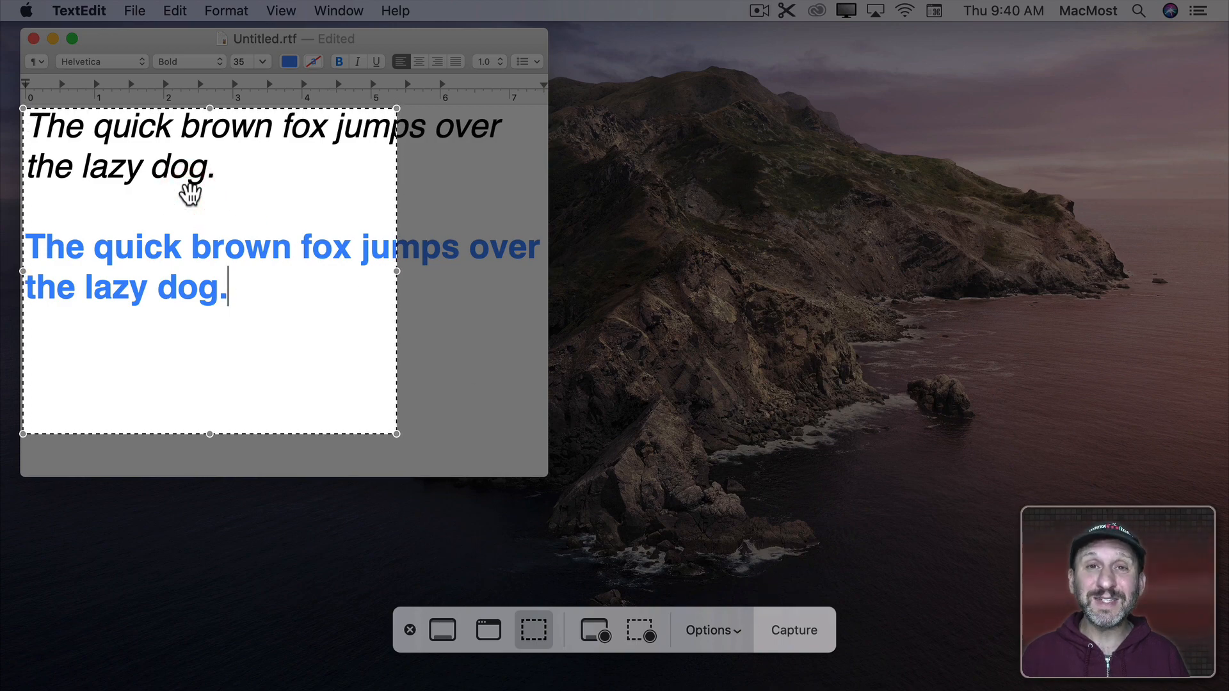
pyautogui.press('cmd+c')
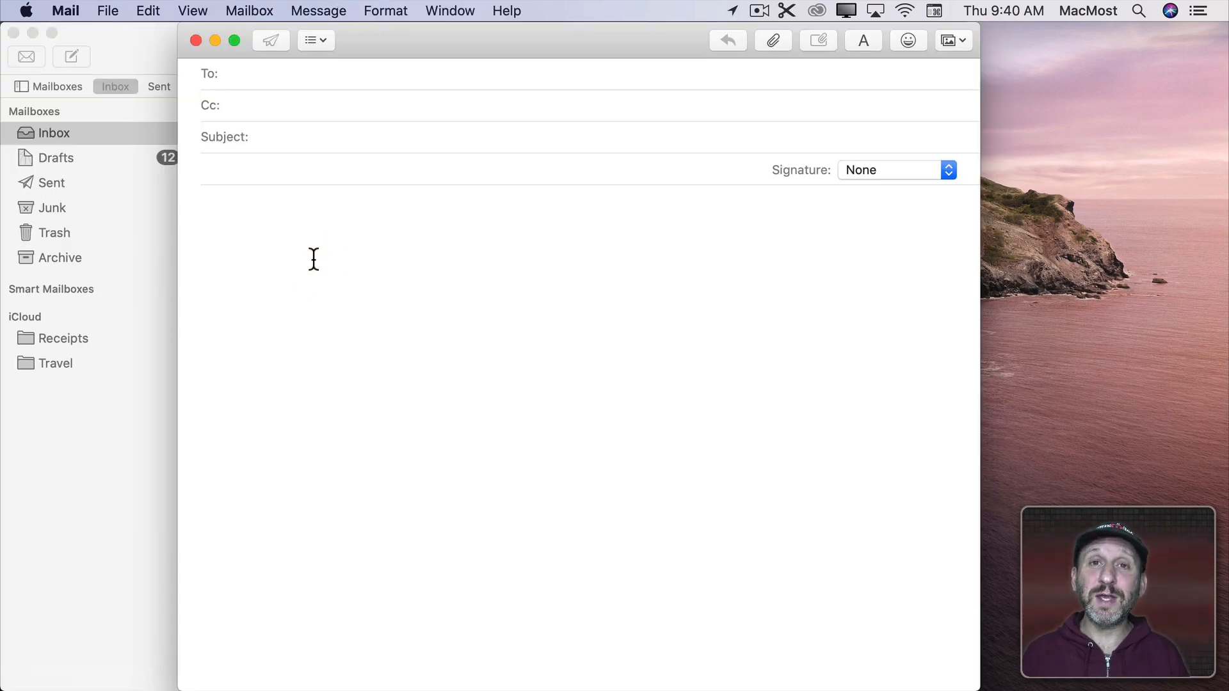
# - Paste the clipboard screenshot into the new Mail message body
pyautogui.press('cmd+v')
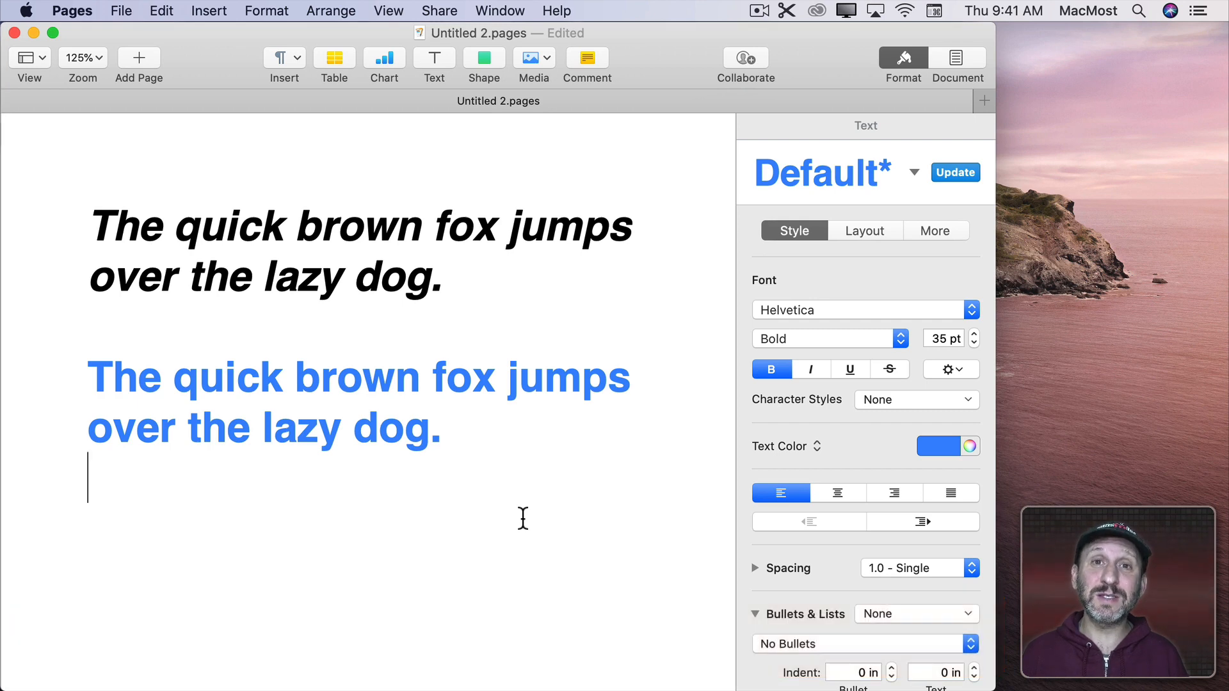
pyautogui.moveTo(146, 301)
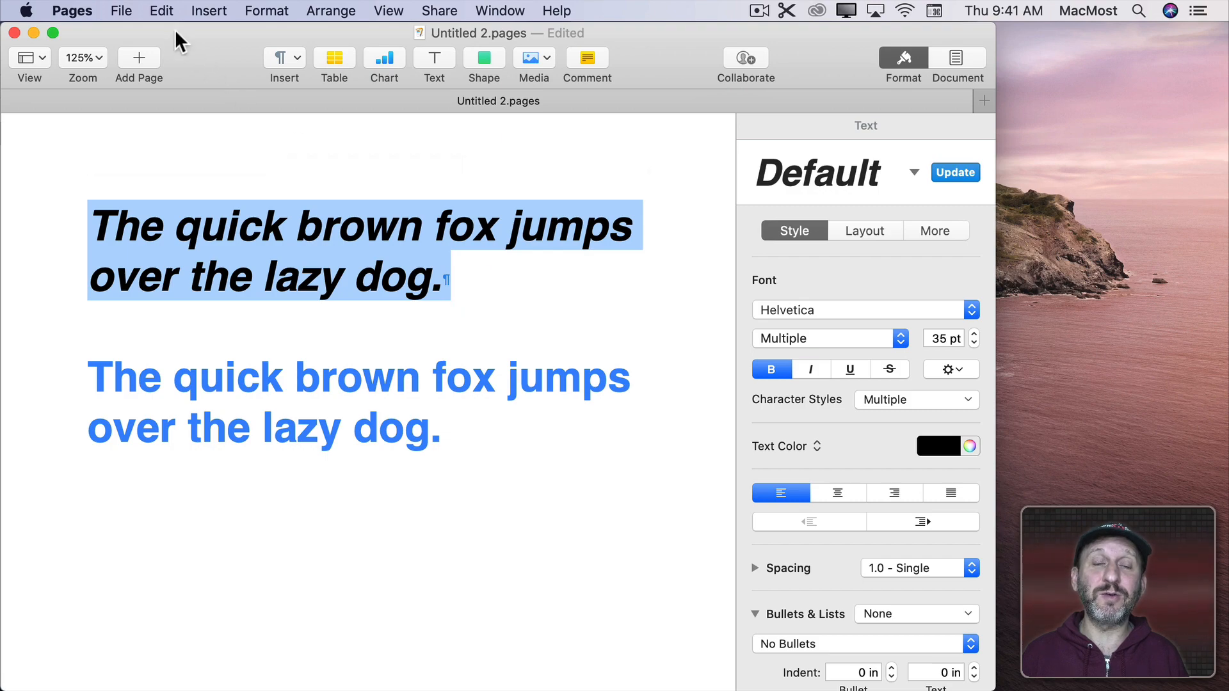
# - Copy the black italic sentence's style and paste it onto the blue bold sentence
pyautogui.click(161, 11)
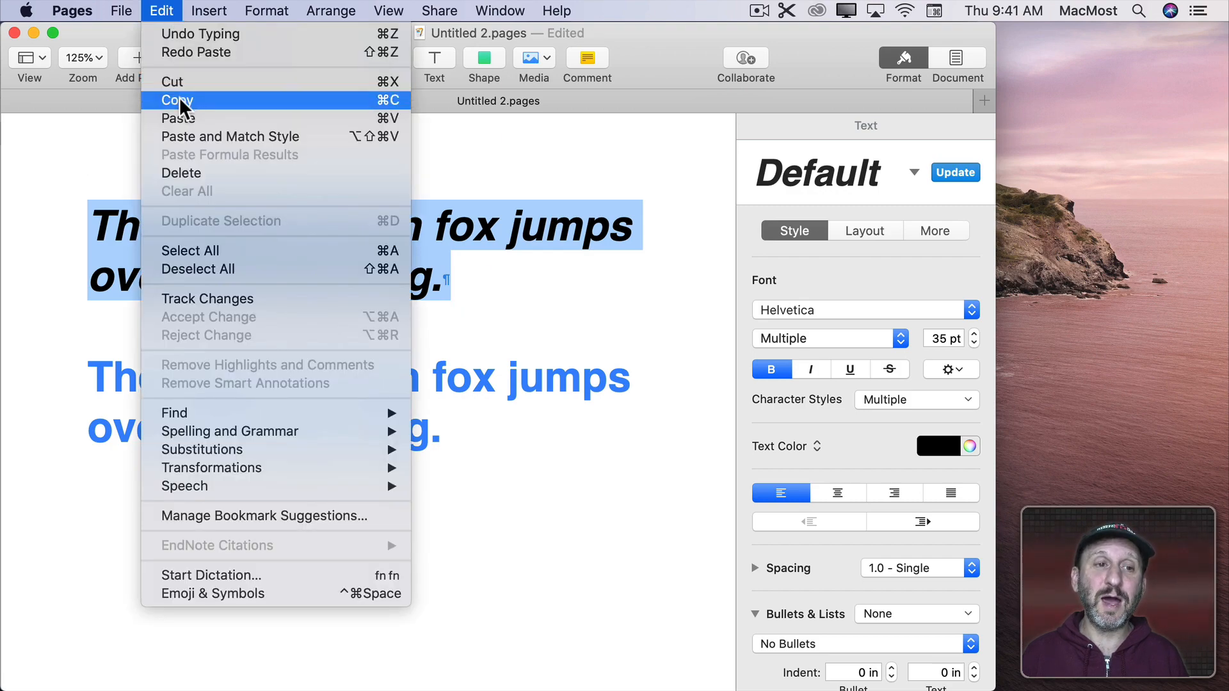
pyautogui.click(266, 11)
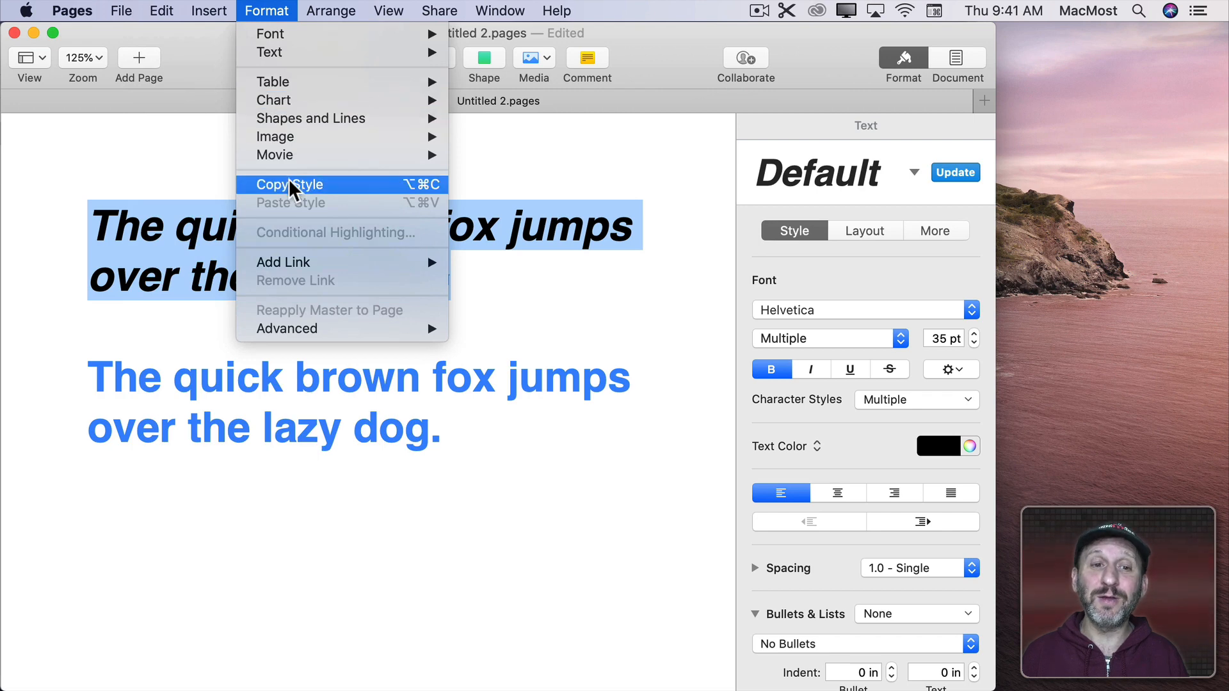
pyautogui.moveTo(397, 194)
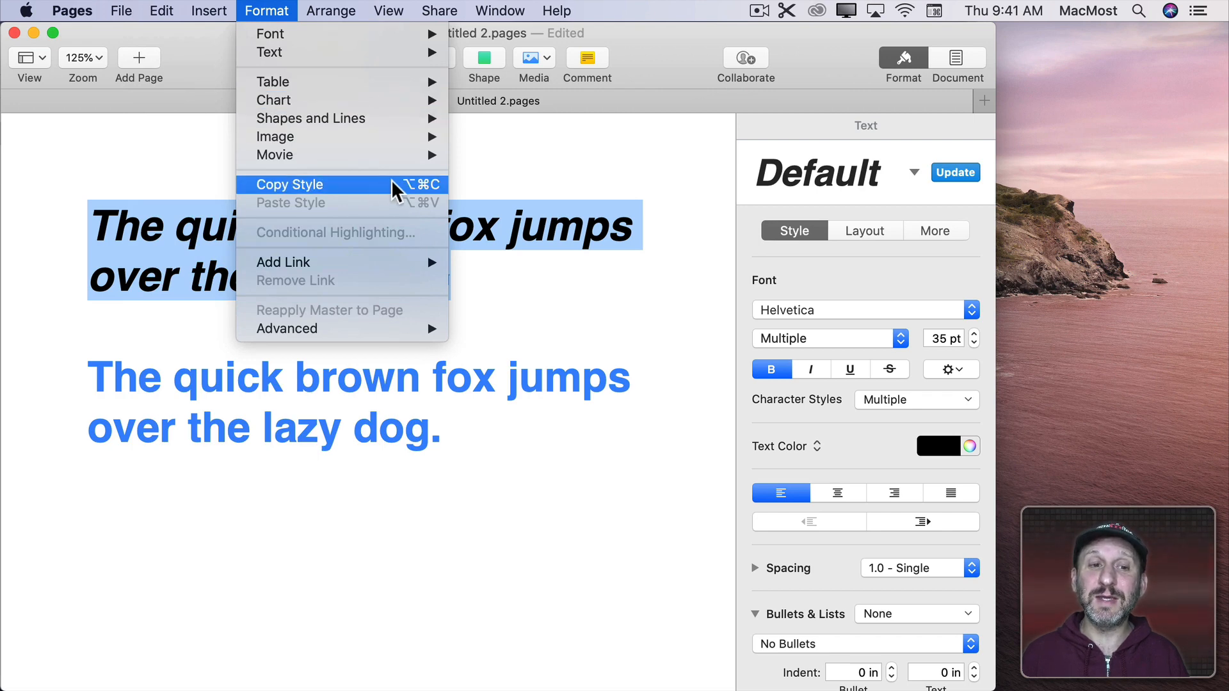
pyautogui.click(289, 184)
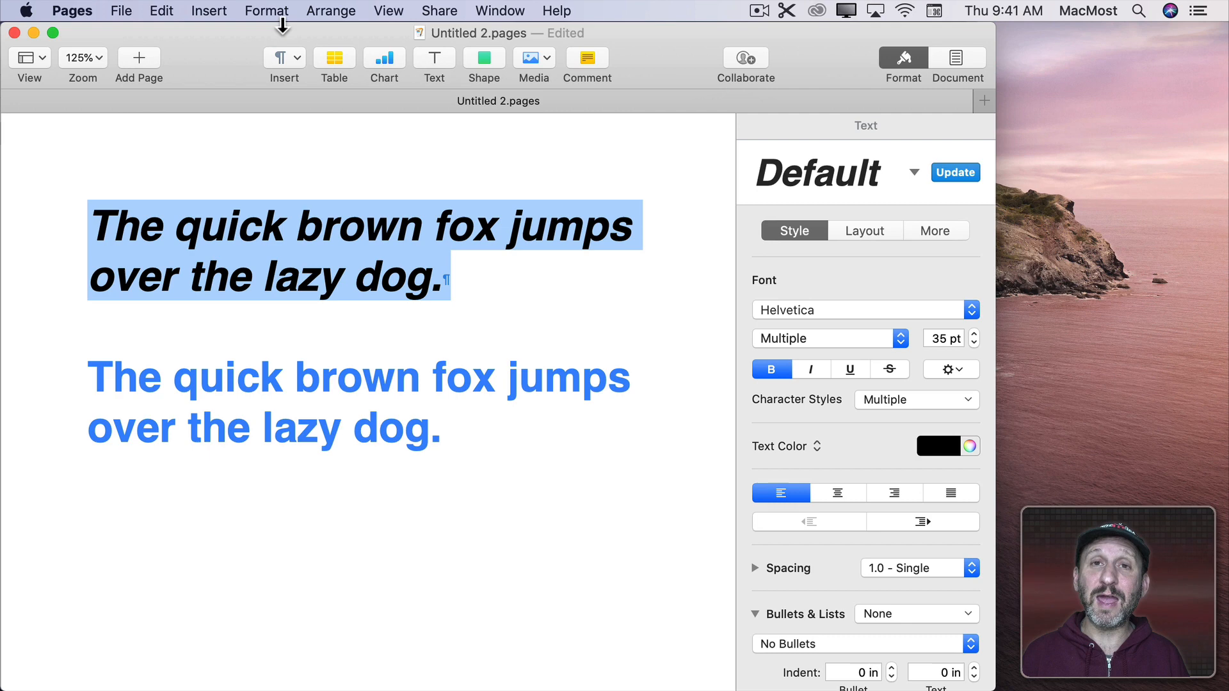
pyautogui.click(266, 10)
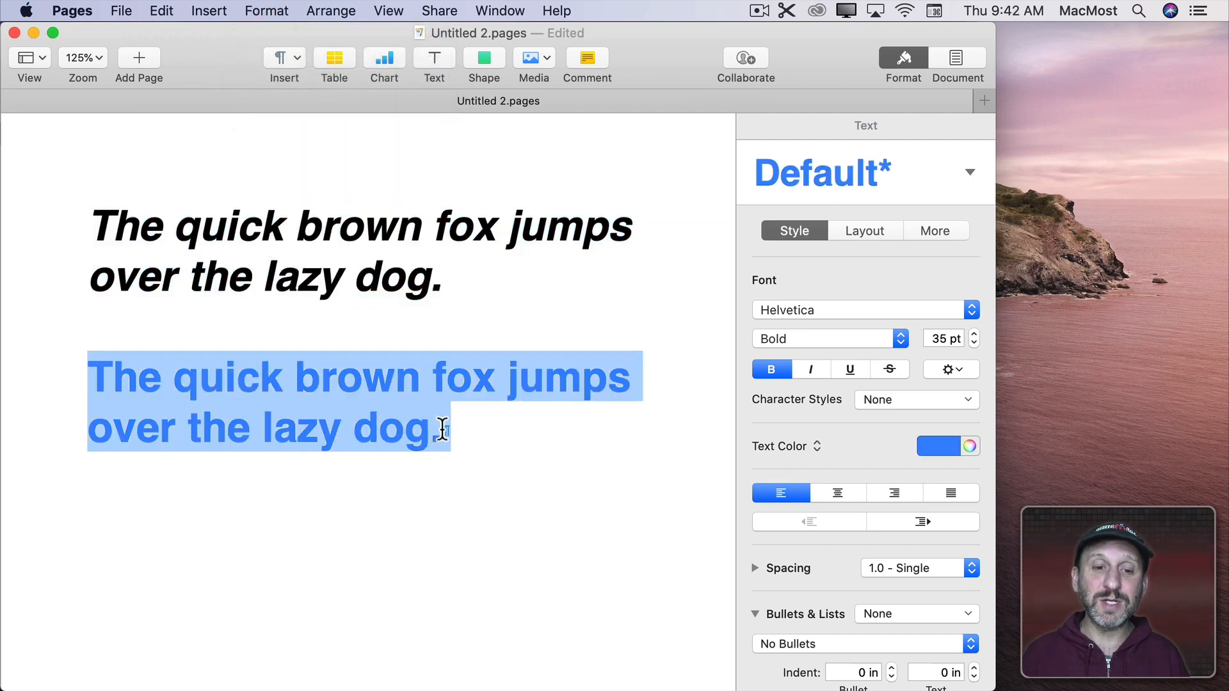
pyautogui.click(265, 11)
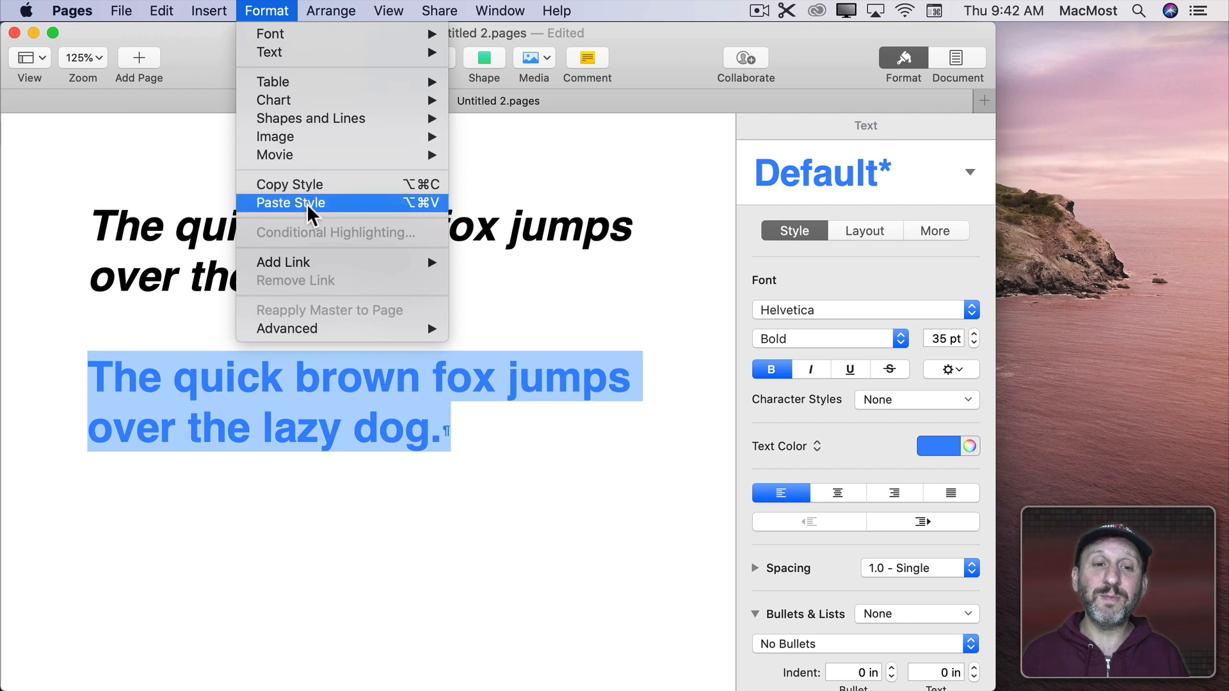
pyautogui.click(291, 203)
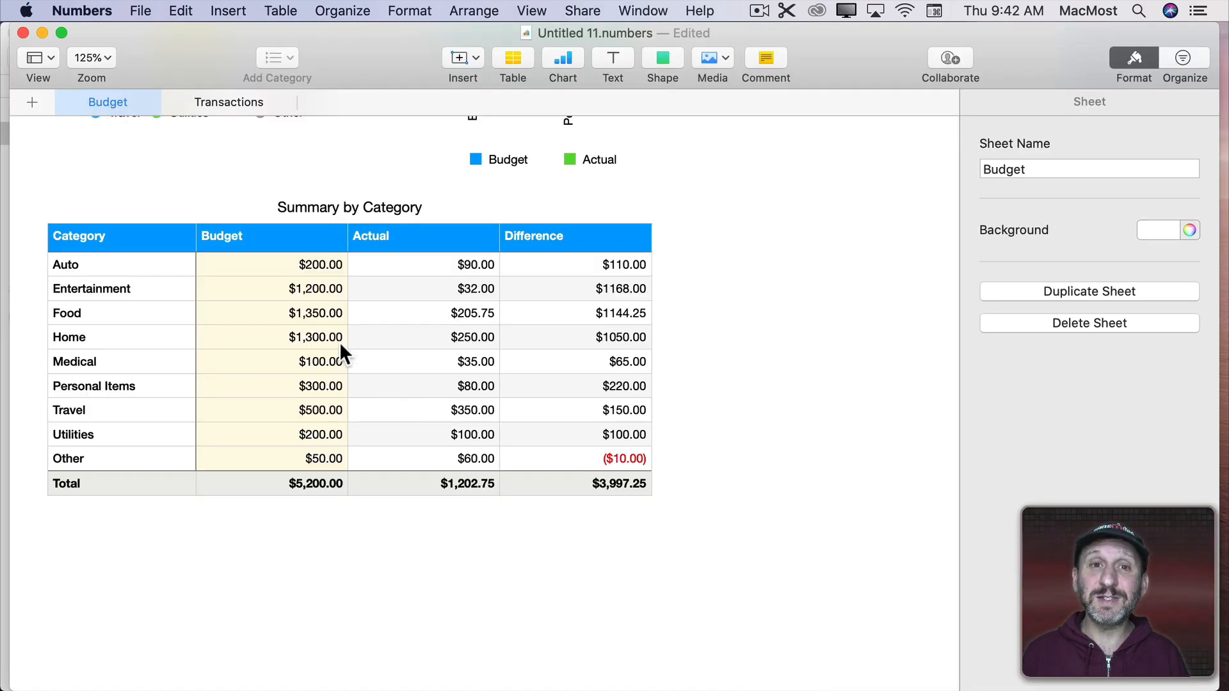
pyautogui.moveTo(308, 259)
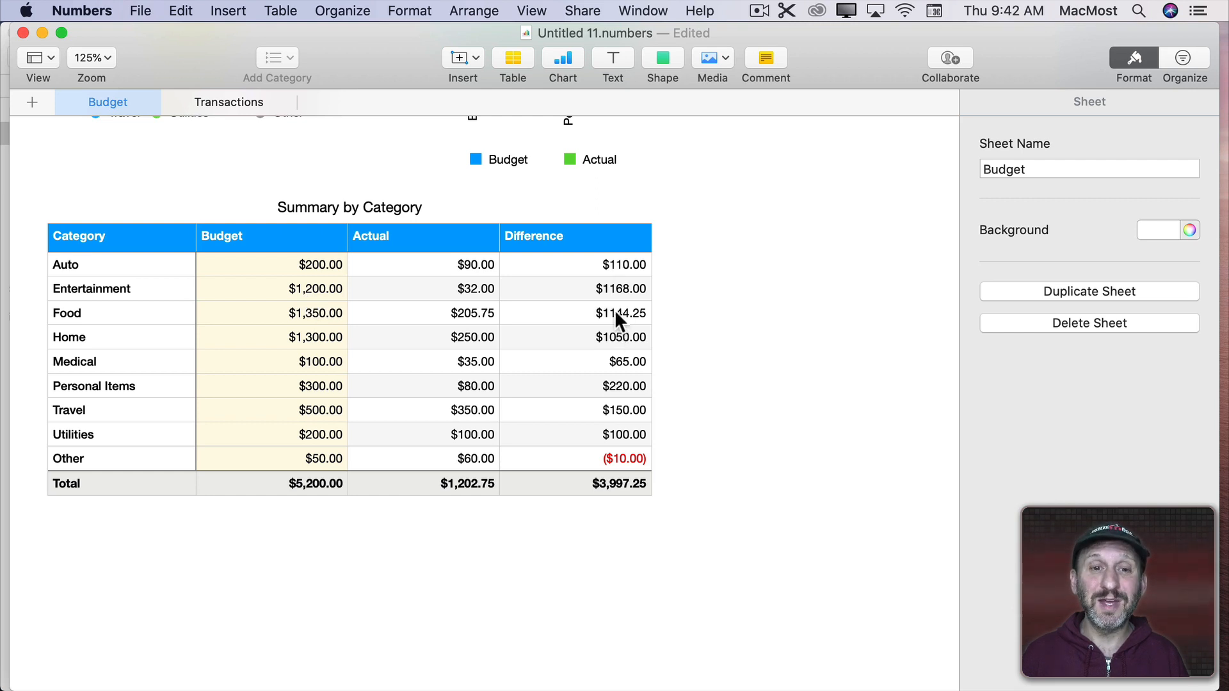
# - Copy the Entertainment budget cell's style and paste it onto the whole Difference column
pyautogui.click(306, 289)
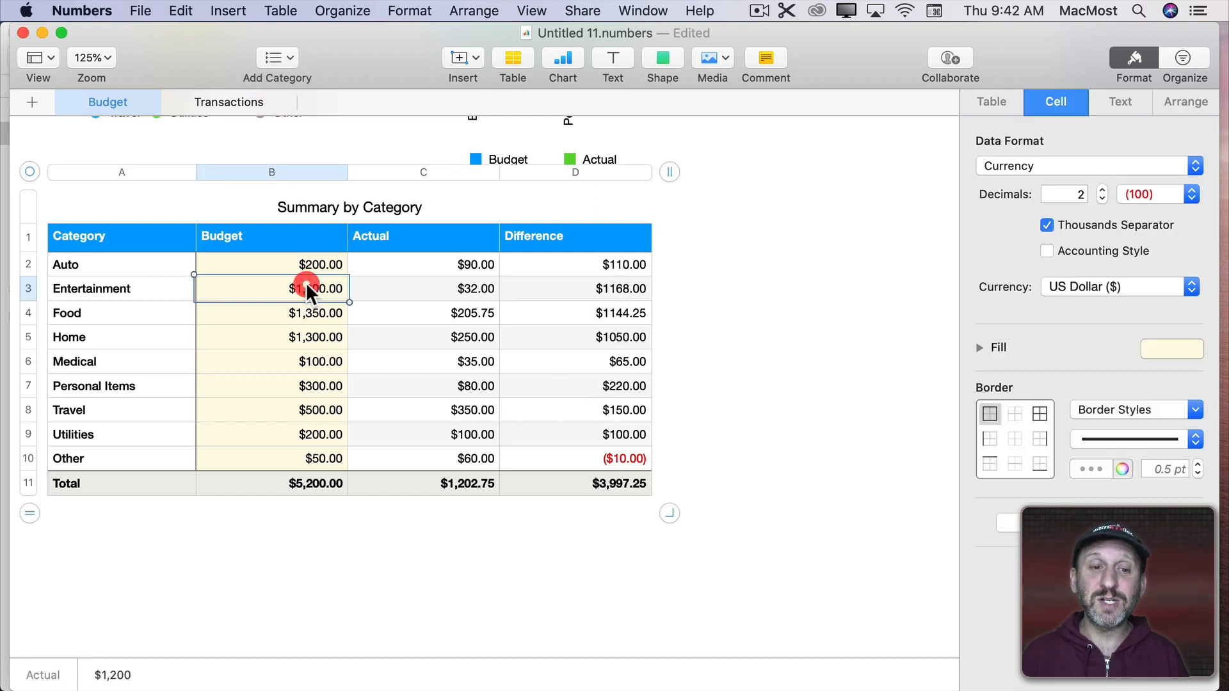
pyautogui.click(409, 10)
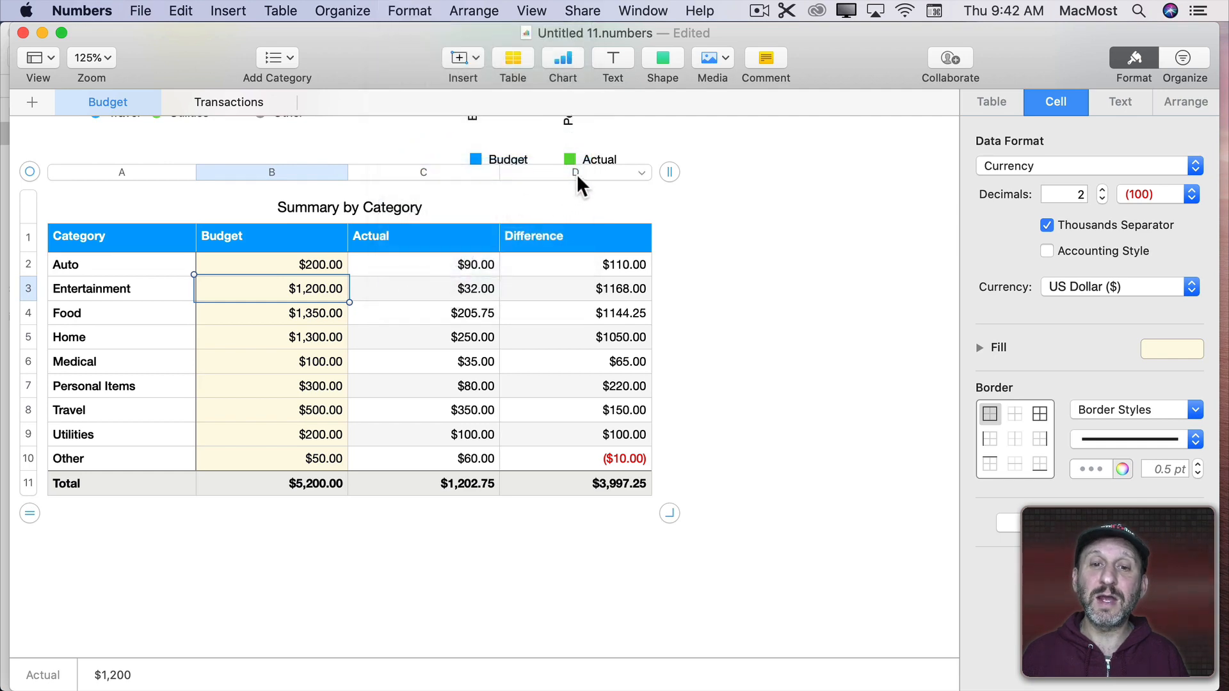
pyautogui.click(575, 171)
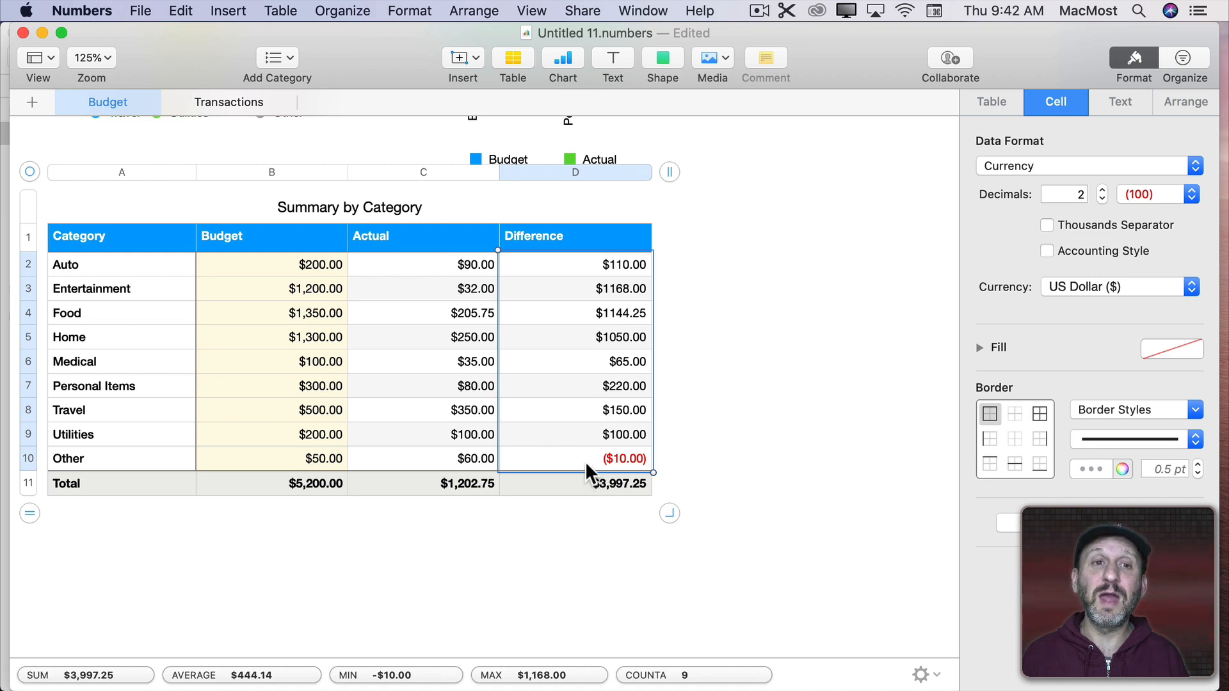
pyautogui.click(409, 10)
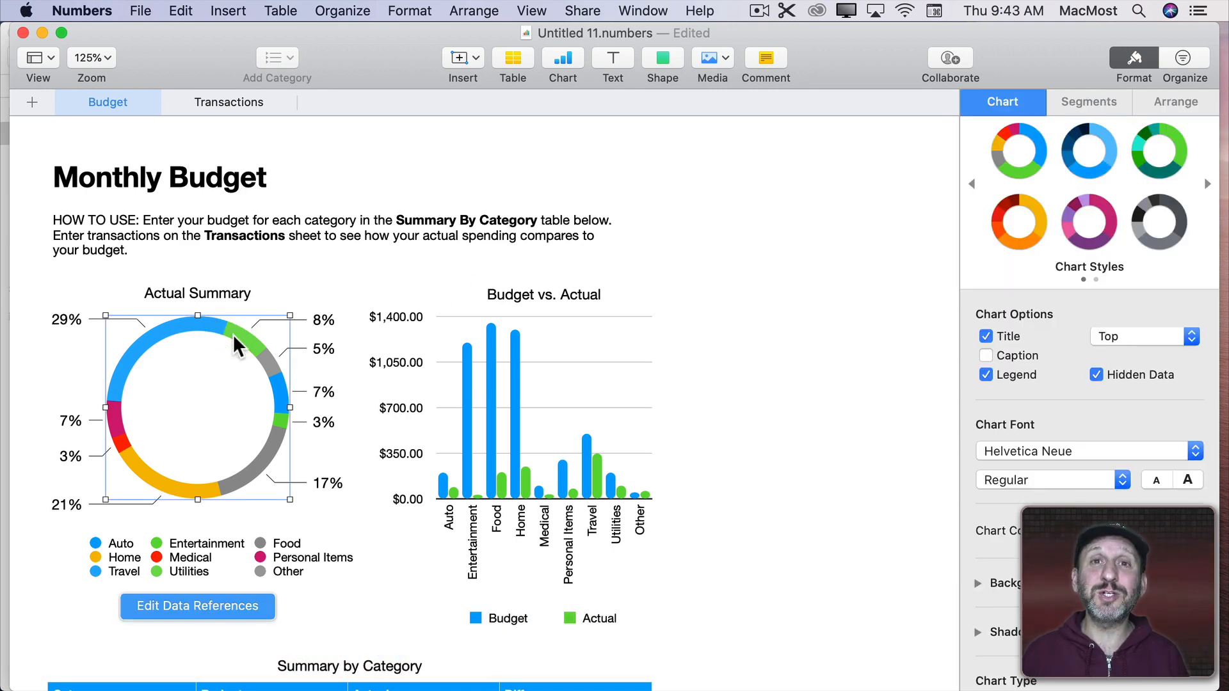
# - Copy the Actual Summary donut chart from the Numbers Budget sheet to the clipboard
pyautogui.press('cmd+c')
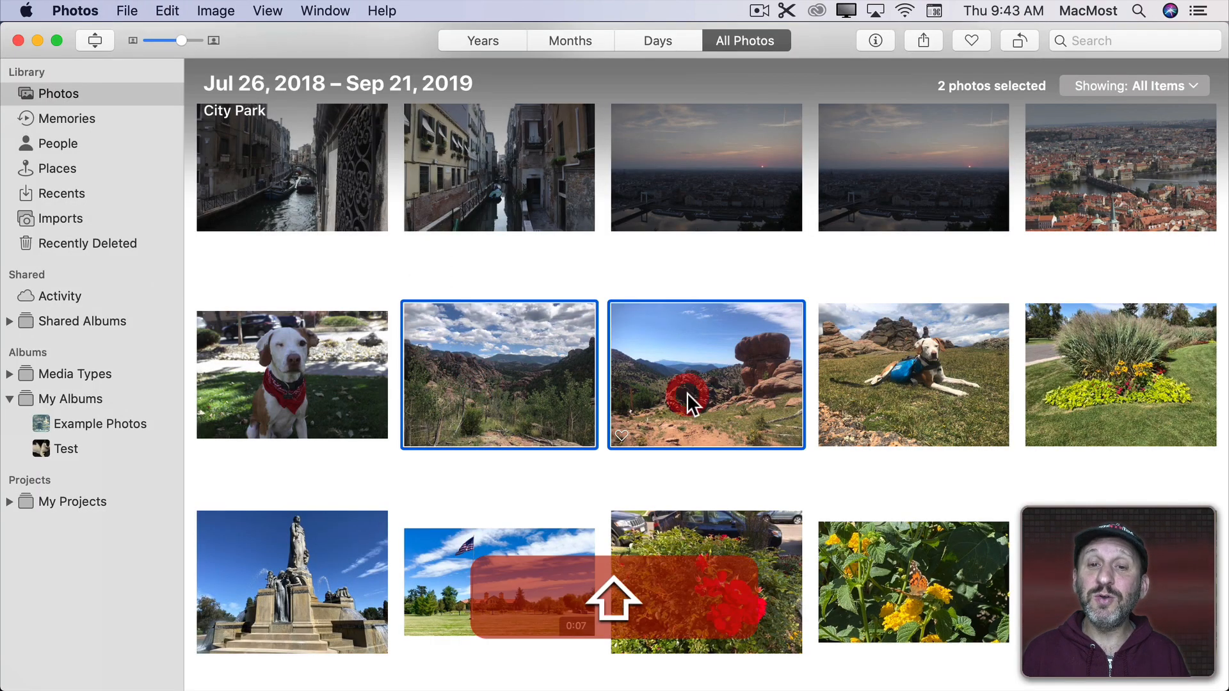
# - Copy both red-rock landscape photos from Photos and paste them into a new Mail message body
pyautogui.press('cmd+c')
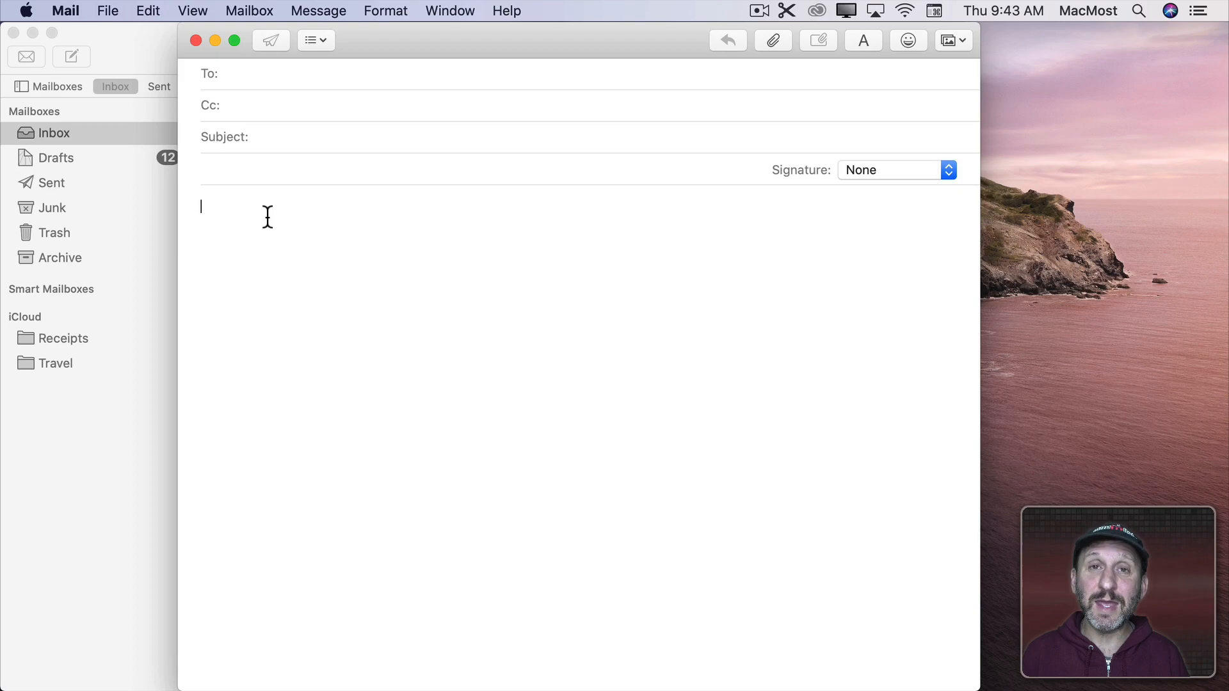
pyautogui.press('cmd+v')
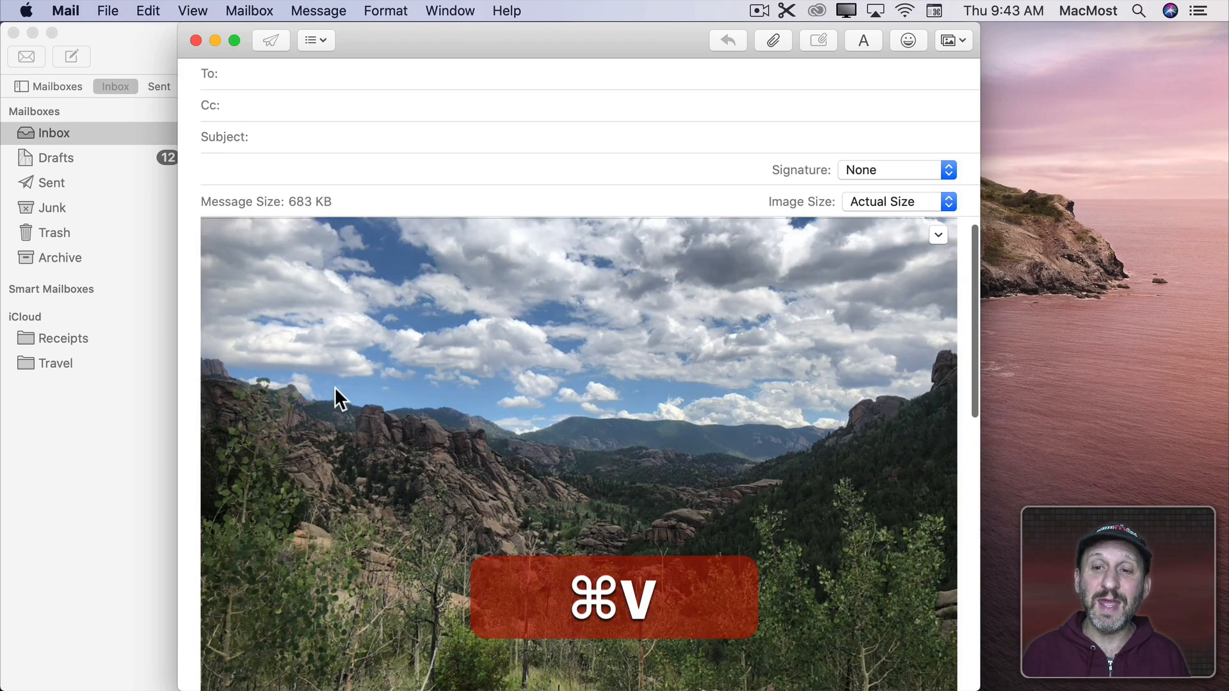
pyautogui.press('cmd+v')
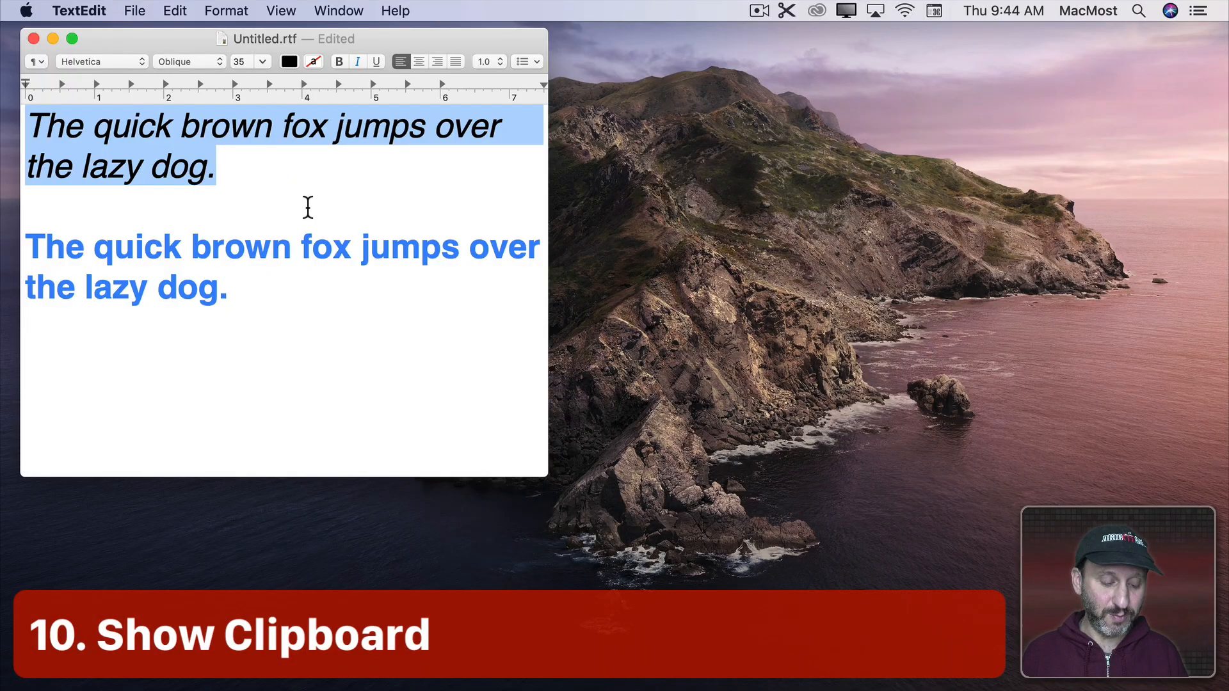
# - Show the Finder clipboard viewer with the copied italic sentence, moving its window up-left
pyautogui.click(141, 149)
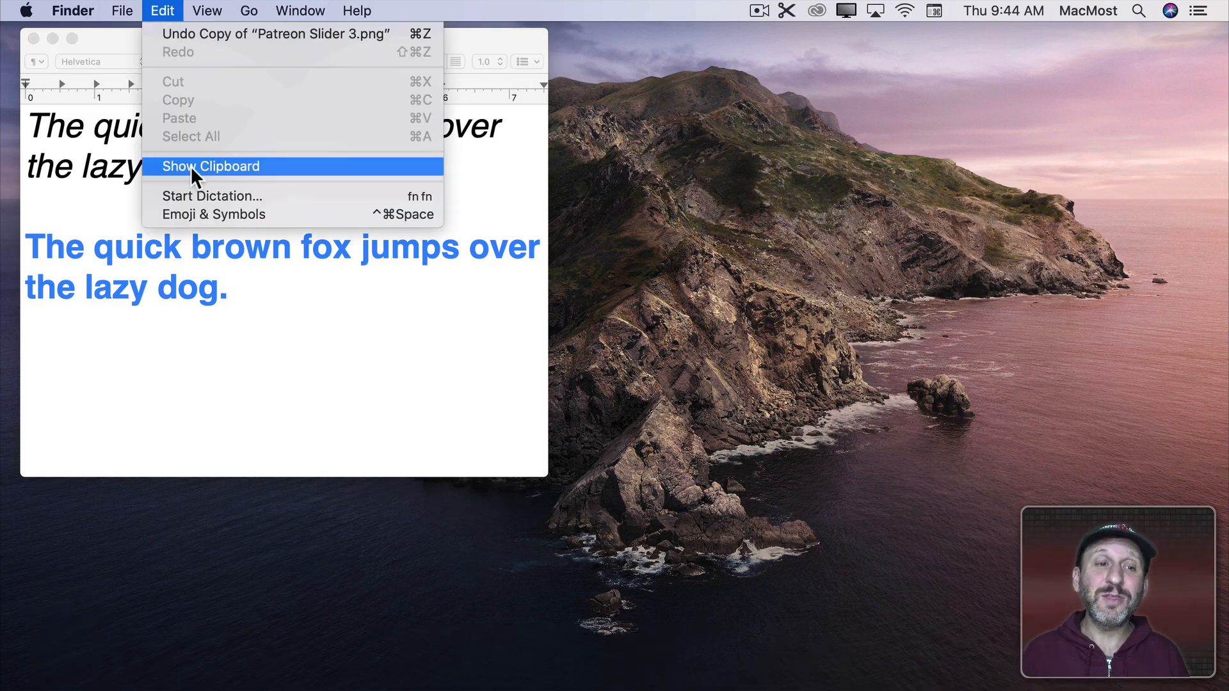
pyautogui.click(211, 166)
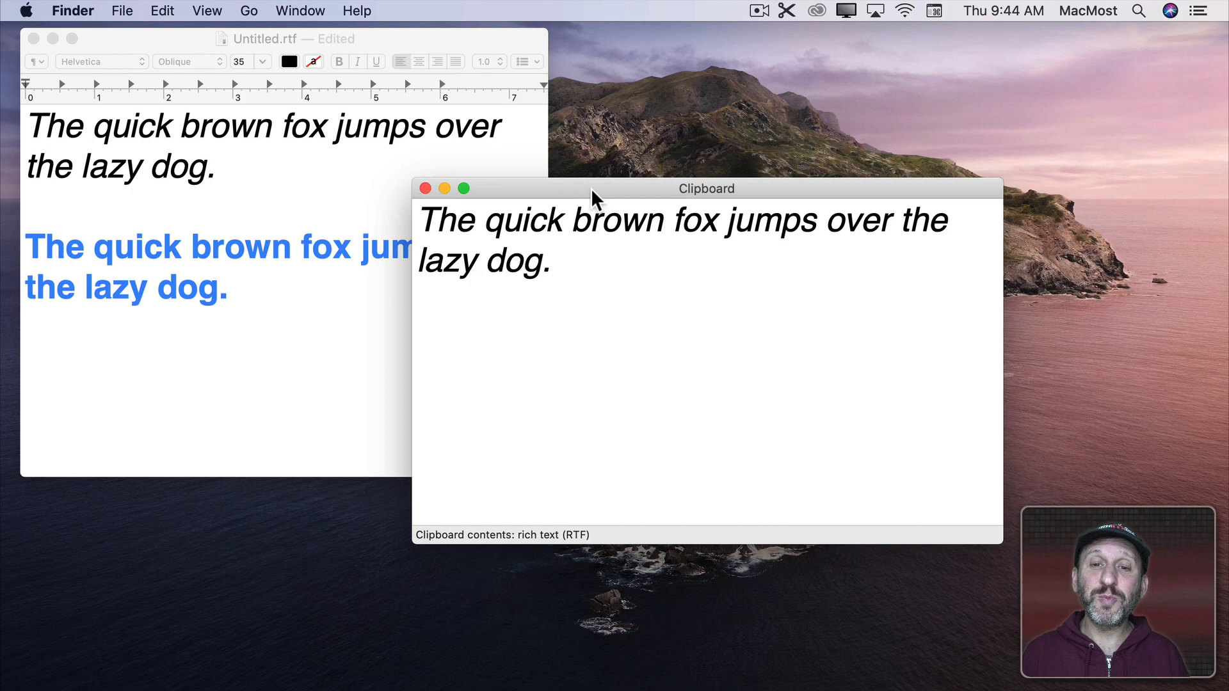
pyautogui.moveTo(705, 188); pyautogui.dragTo(635, 104)
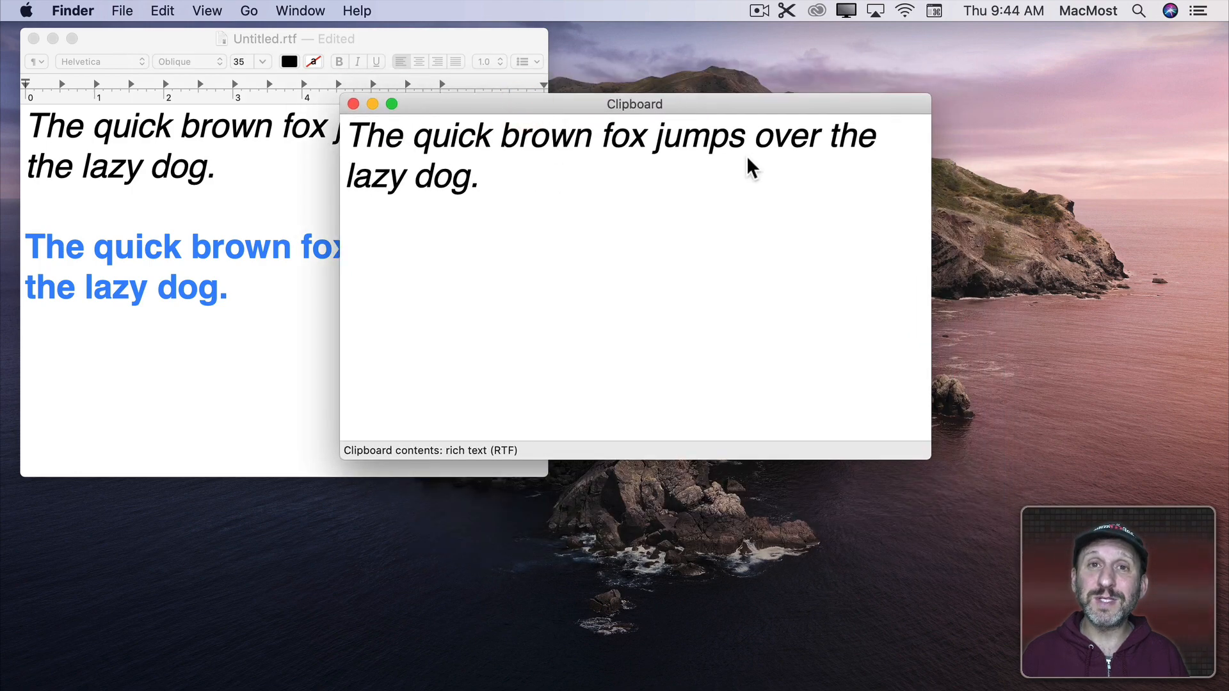
pyautogui.moveTo(361, 458)
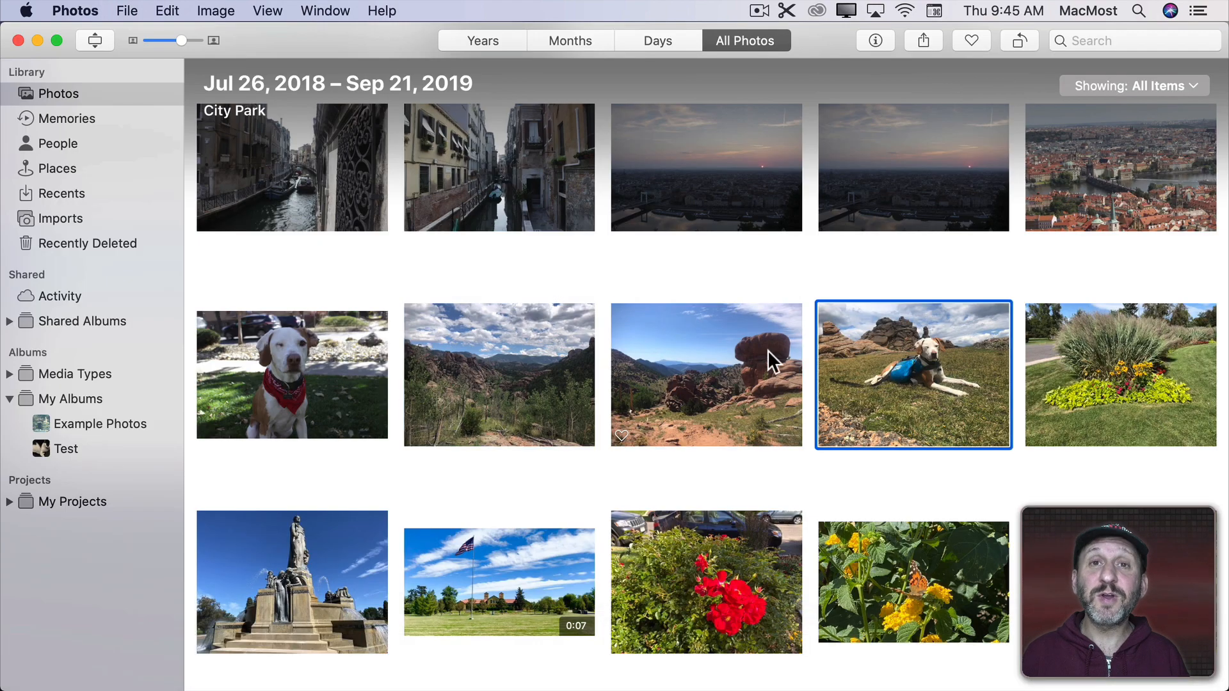
# - Copy the dog-on-grass photo in Photos, then view it in the Finder clipboard viewer
pyautogui.press('cmd+c')
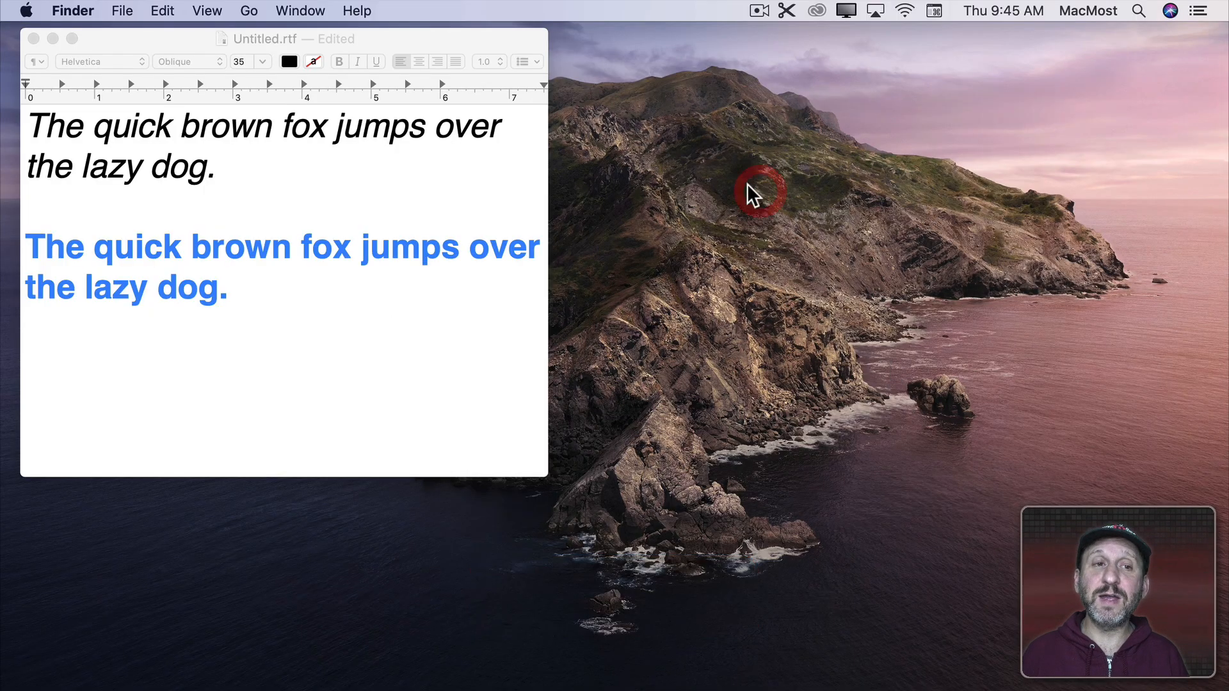
pyautogui.click(161, 11)
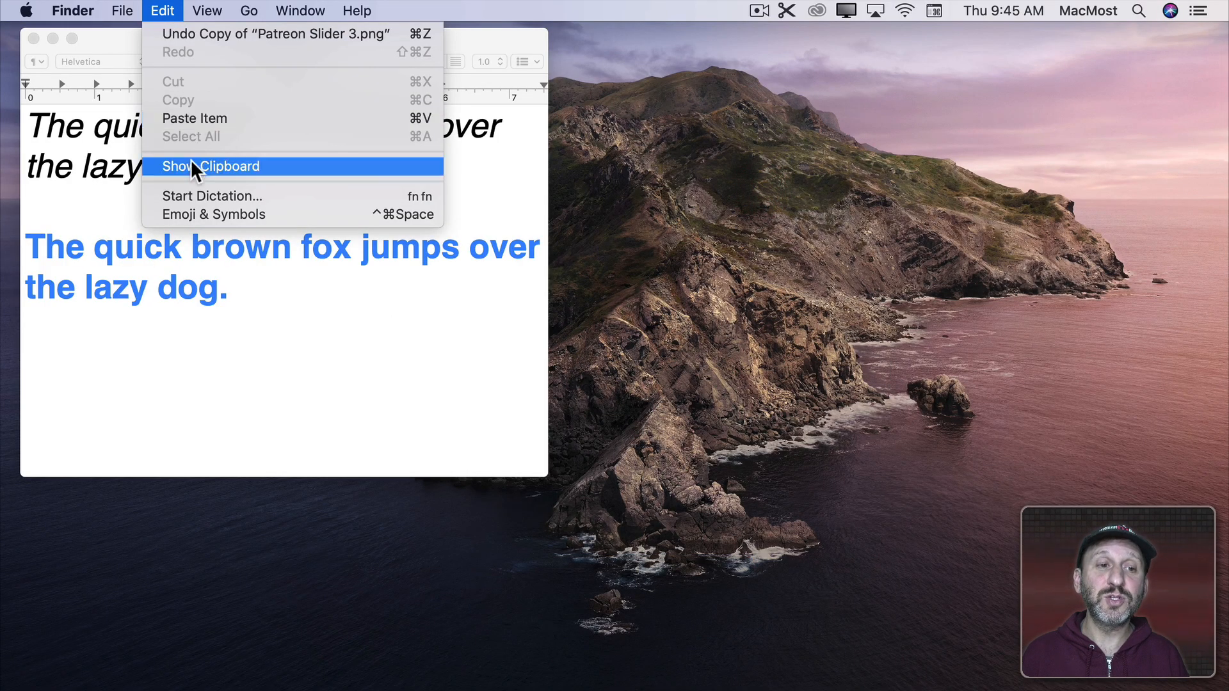
pyautogui.click(210, 166)
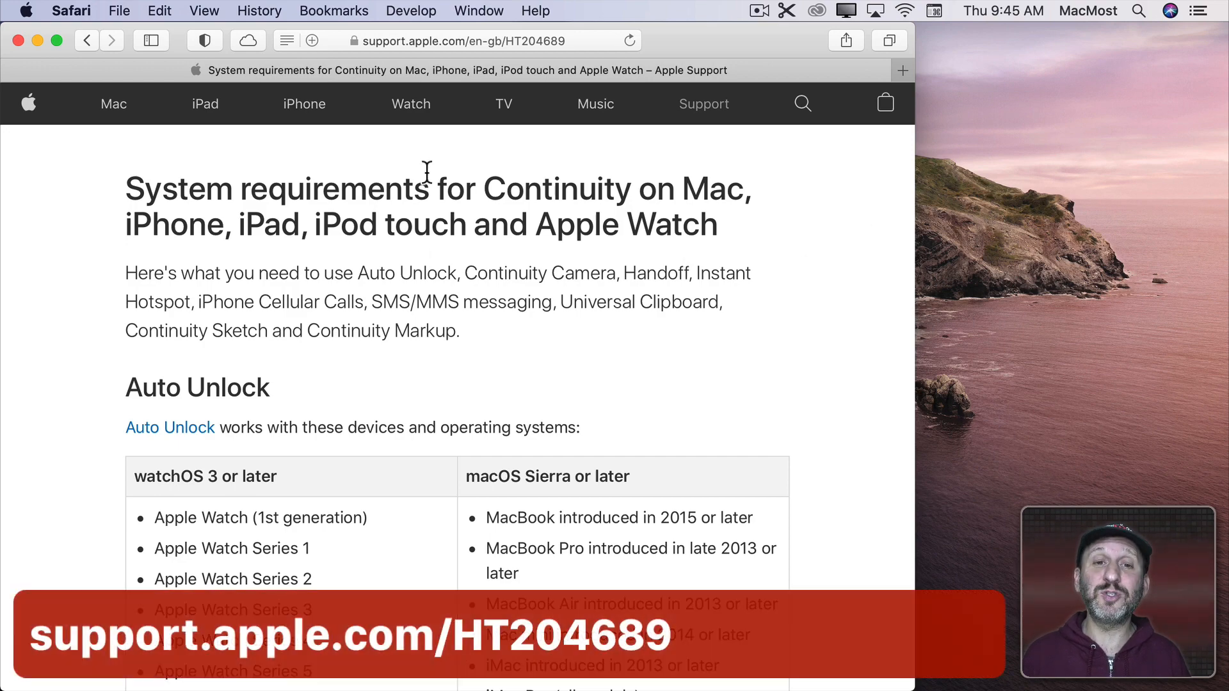
# - Scroll Apple's Continuity requirements page (HT204689) down to the Handoff device table
pyautogui.scroll(-3)
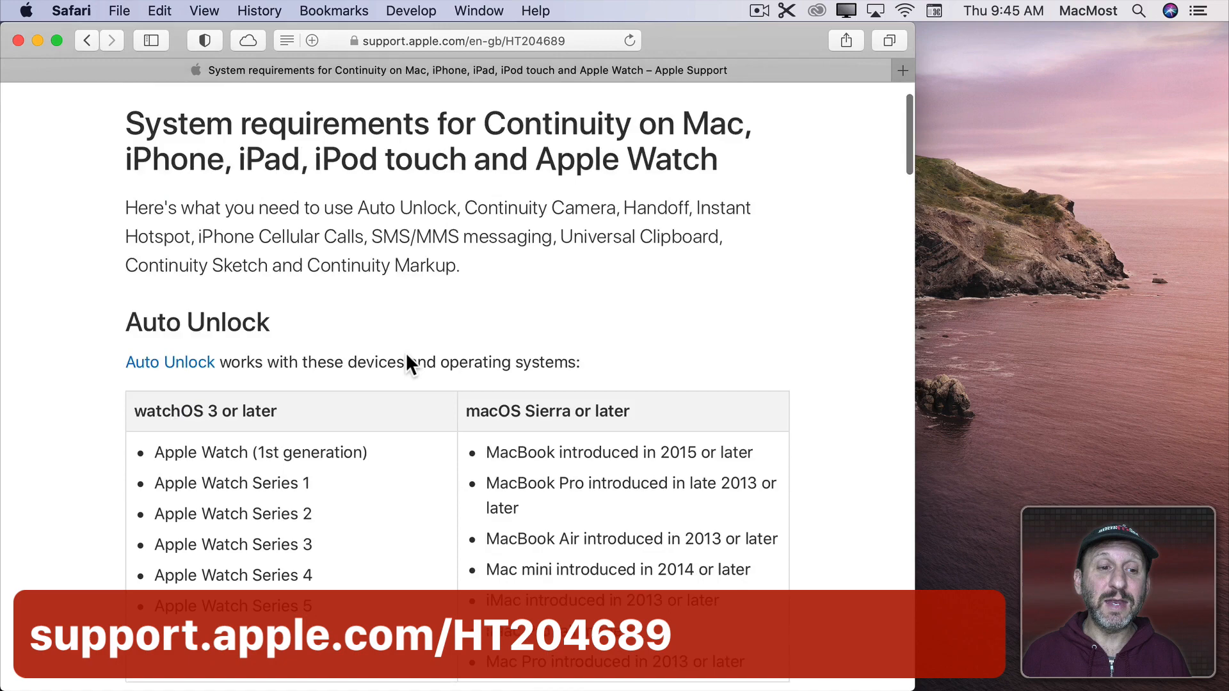
pyautogui.scroll(-3)
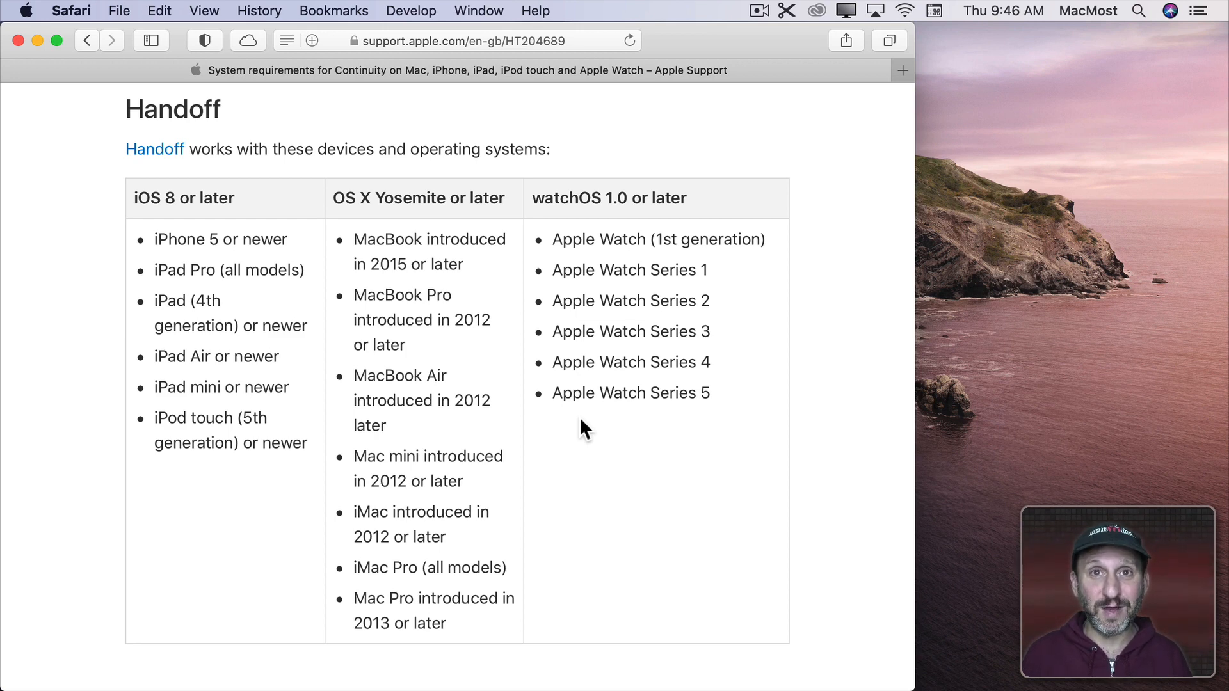
pyautogui.click(24, 10)
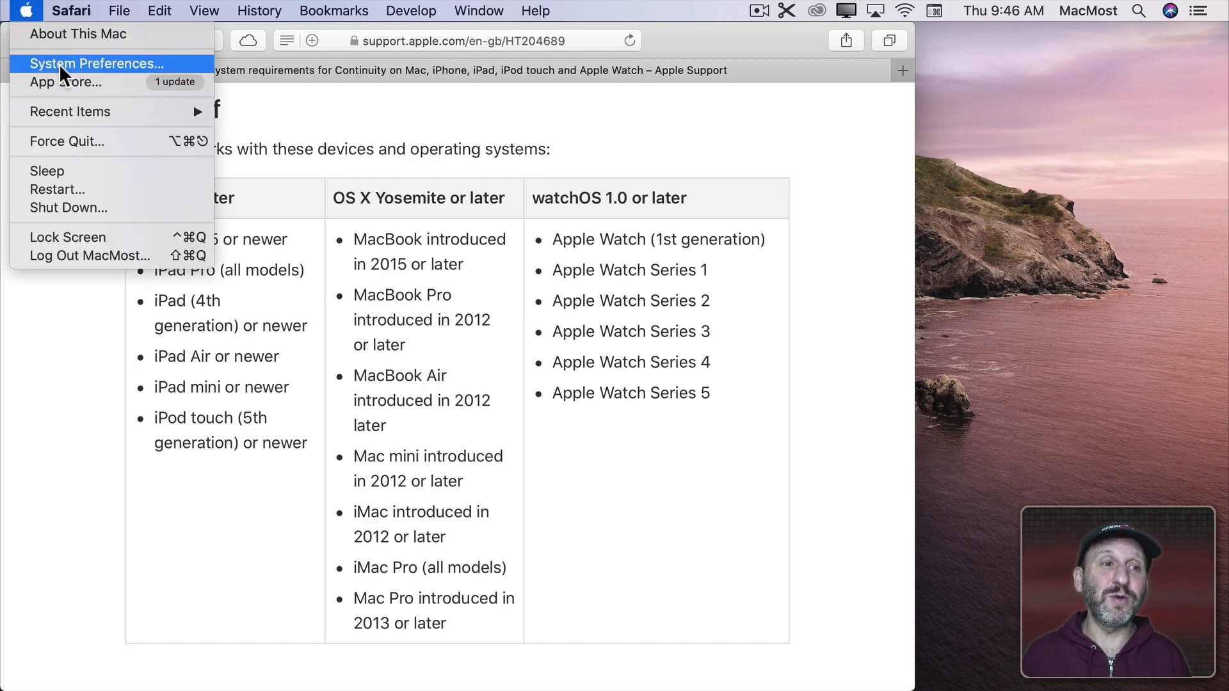
# - Open System Preferences > General, then paste the Mac's italic sentence into an iPhone note
pyautogui.click(97, 63)
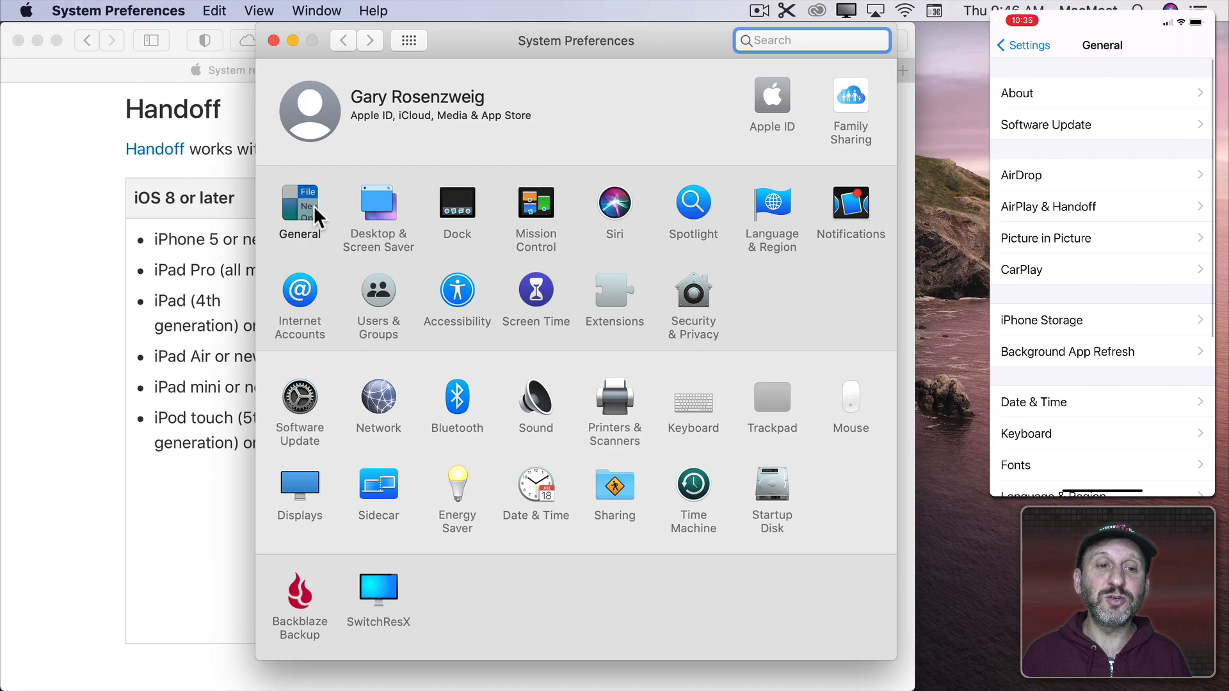
pyautogui.click(299, 208)
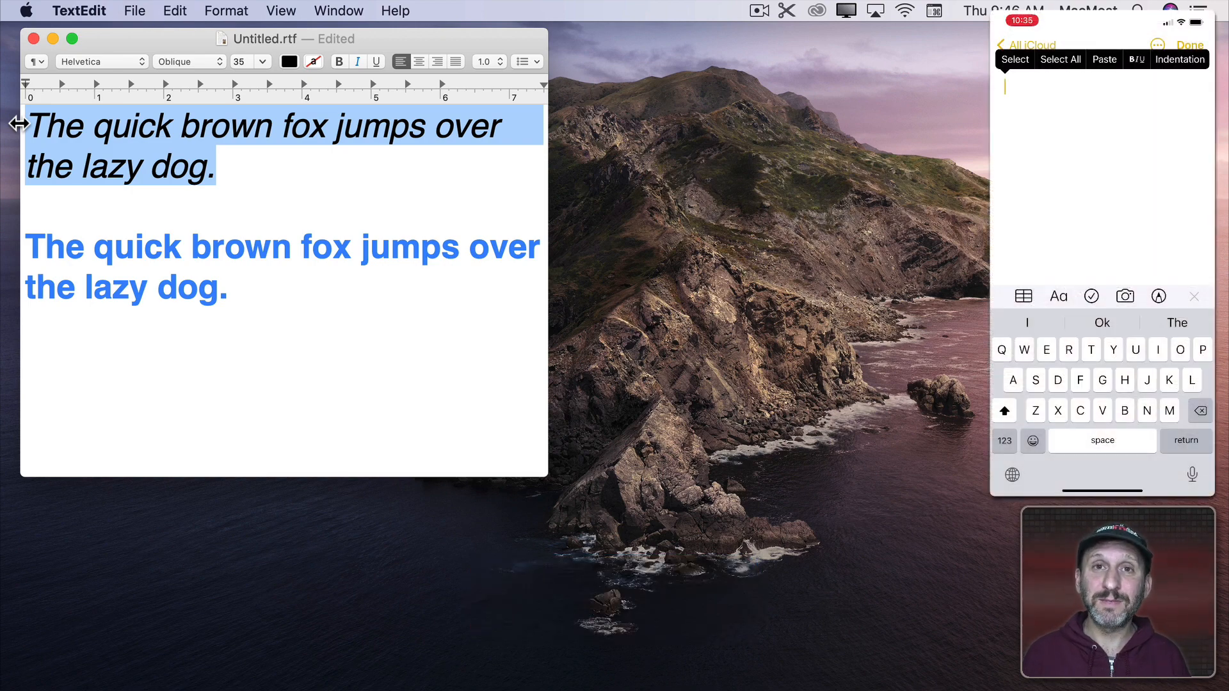
pyautogui.click(1104, 59)
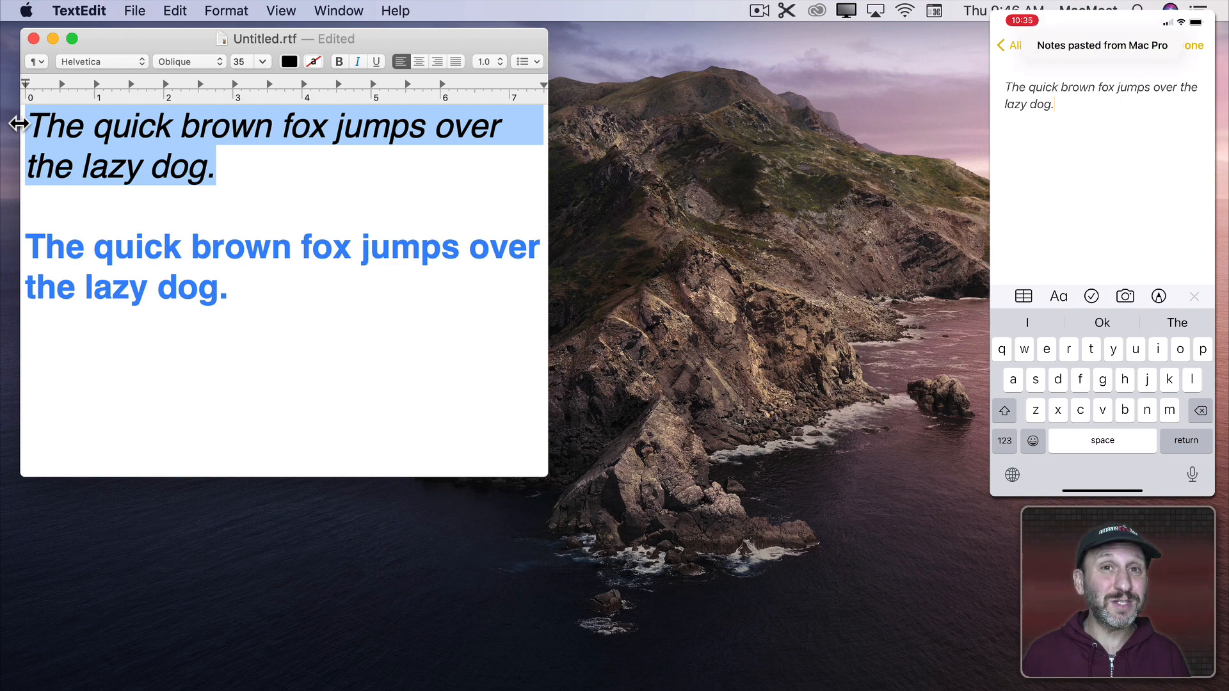